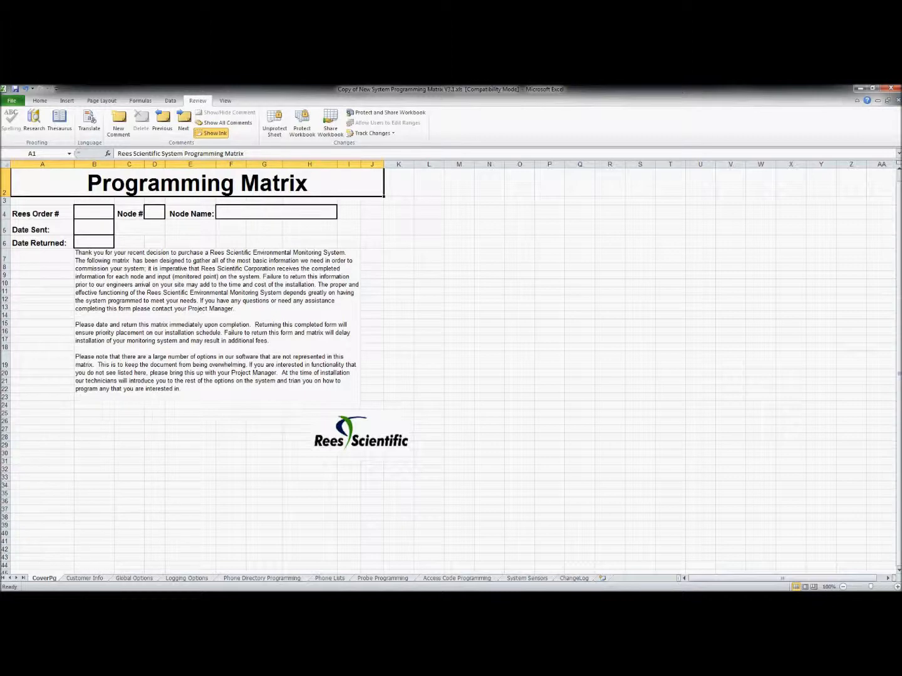
mouse_move(65, 515)
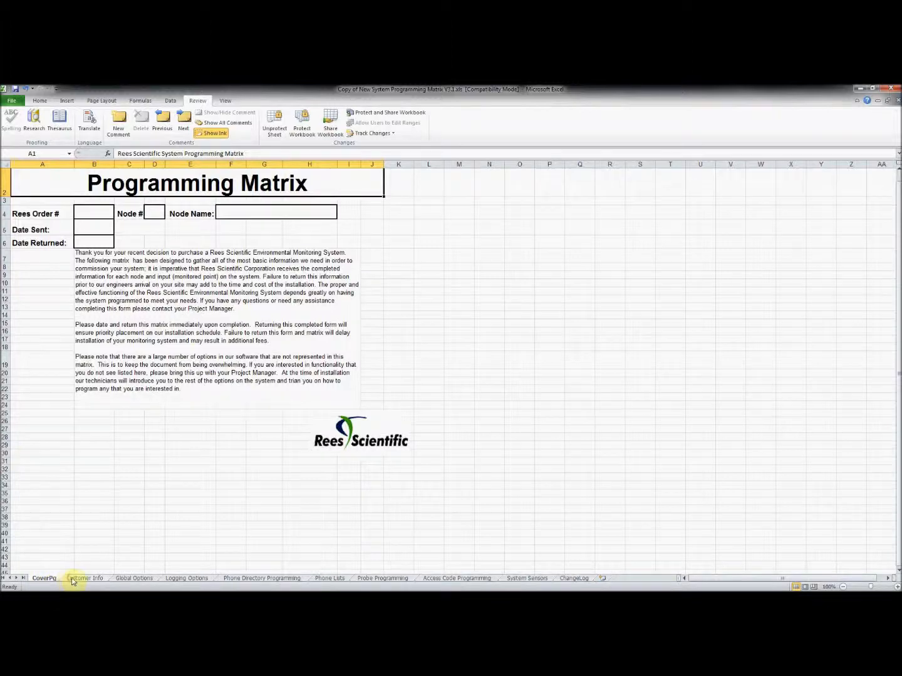
Browse the Global Options, Master Phone Directory and Phone List sheets, then return to the cover sheet.
left_click(133, 579)
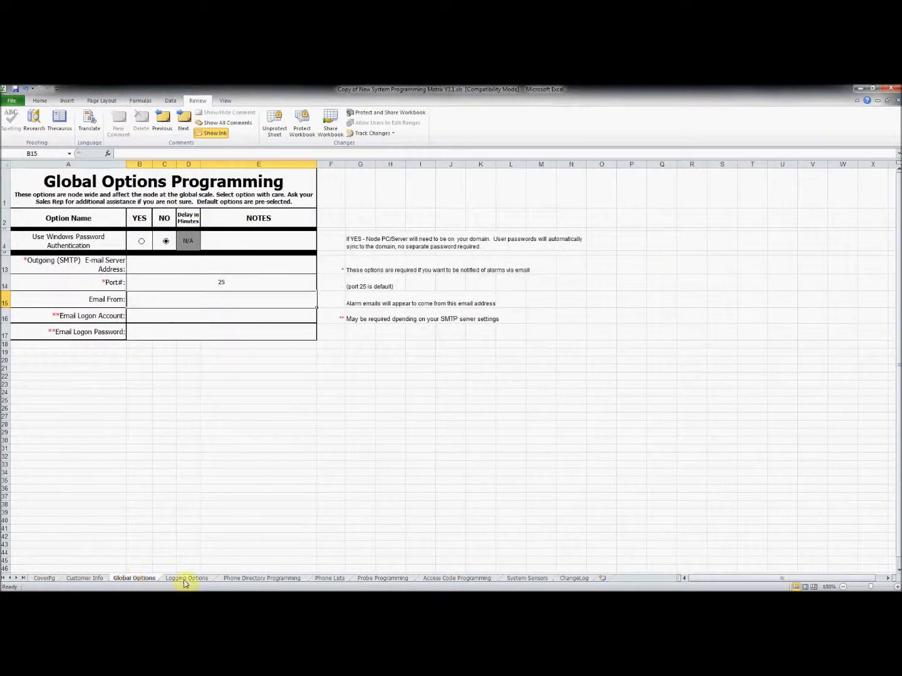
left_click(262, 579)
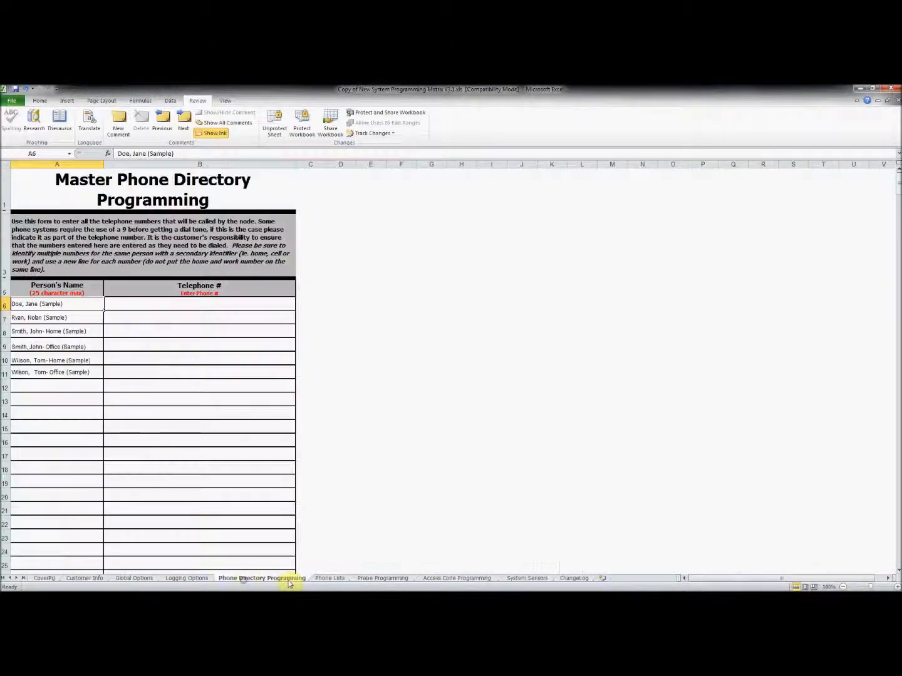
left_click(329, 578)
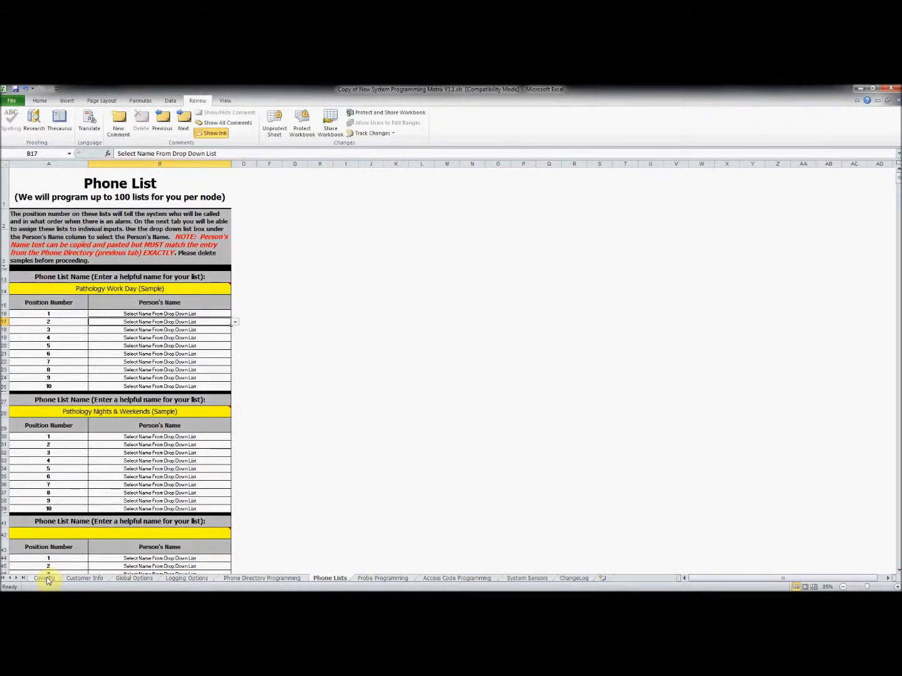
left_click(44, 578)
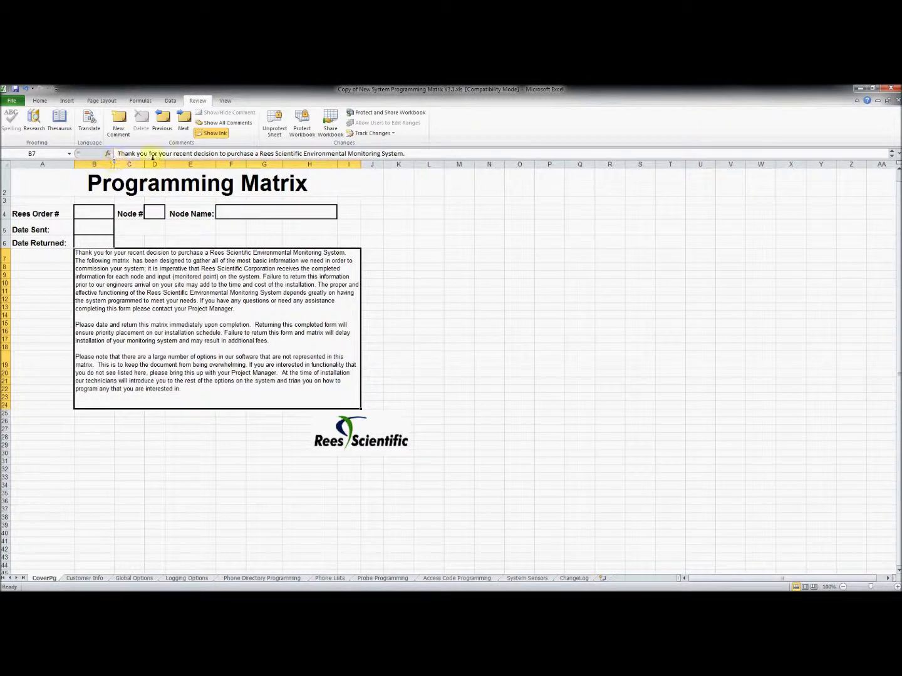
Enter order number 12345, node name Demo Example and sent date 12-23-14 on the cover.
type("12345")
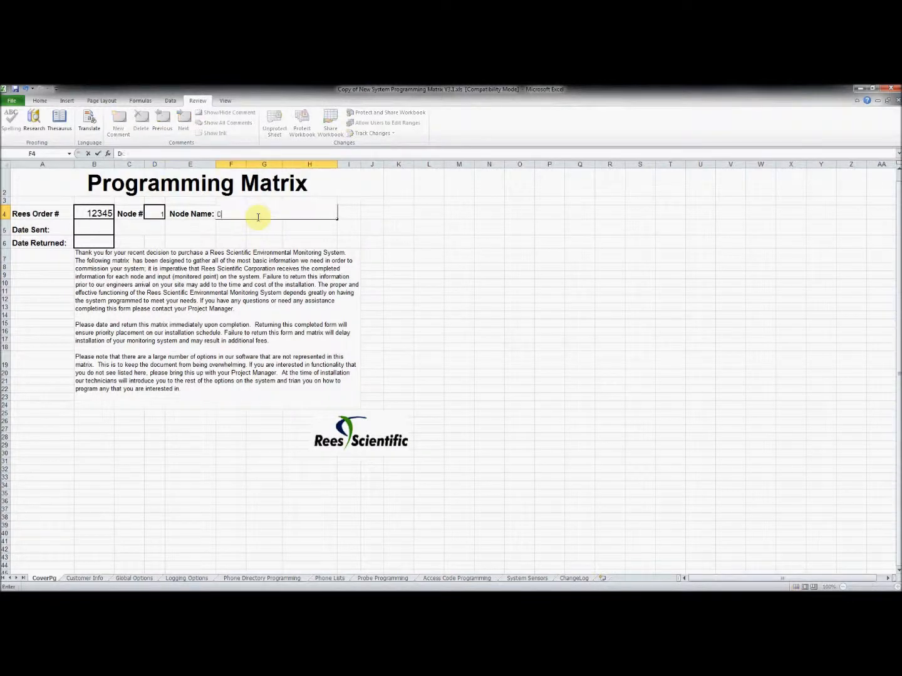
type("emo Example")
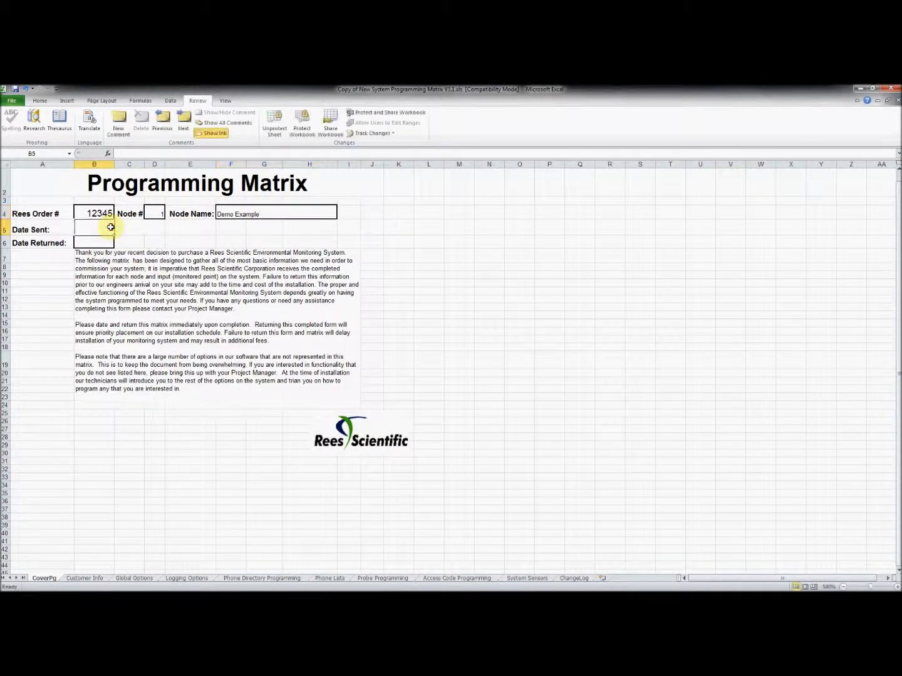
type("12-23")
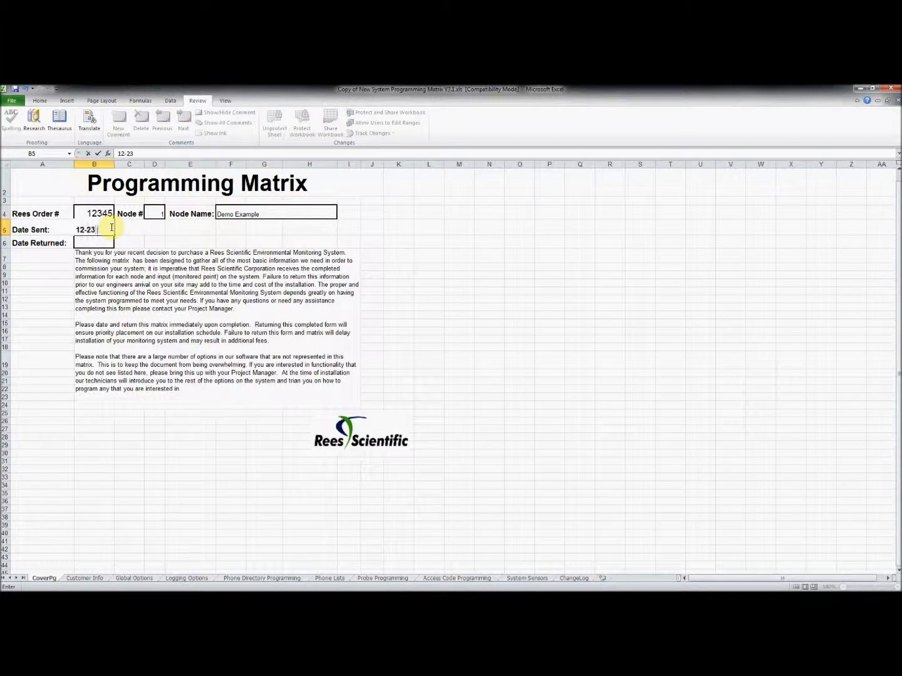
type("-14")
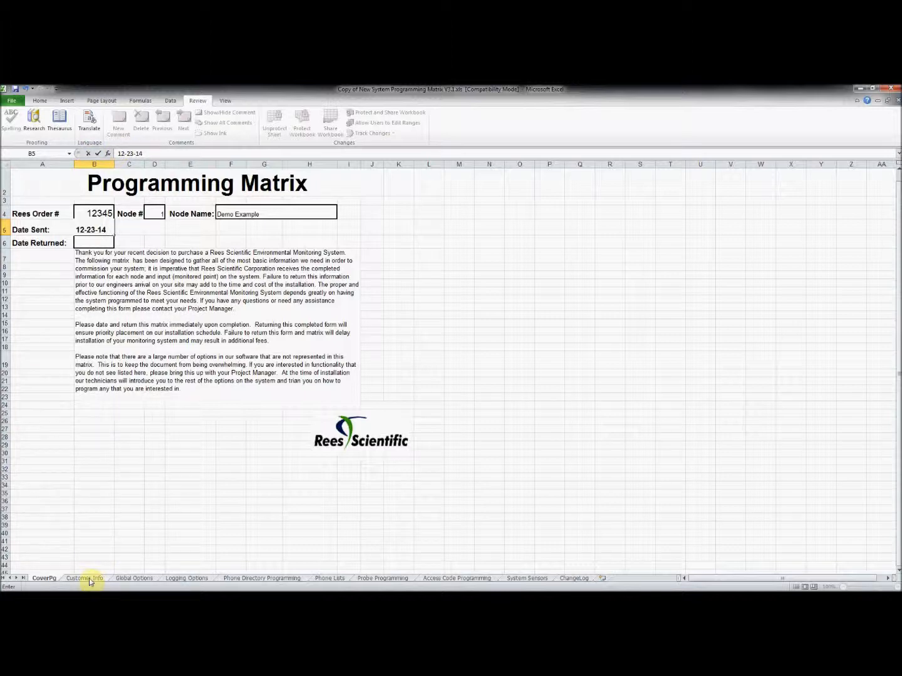
On Customer Info, enter Company Name, 123 Street Name and City, State, Zipcode.
left_click(84, 578)
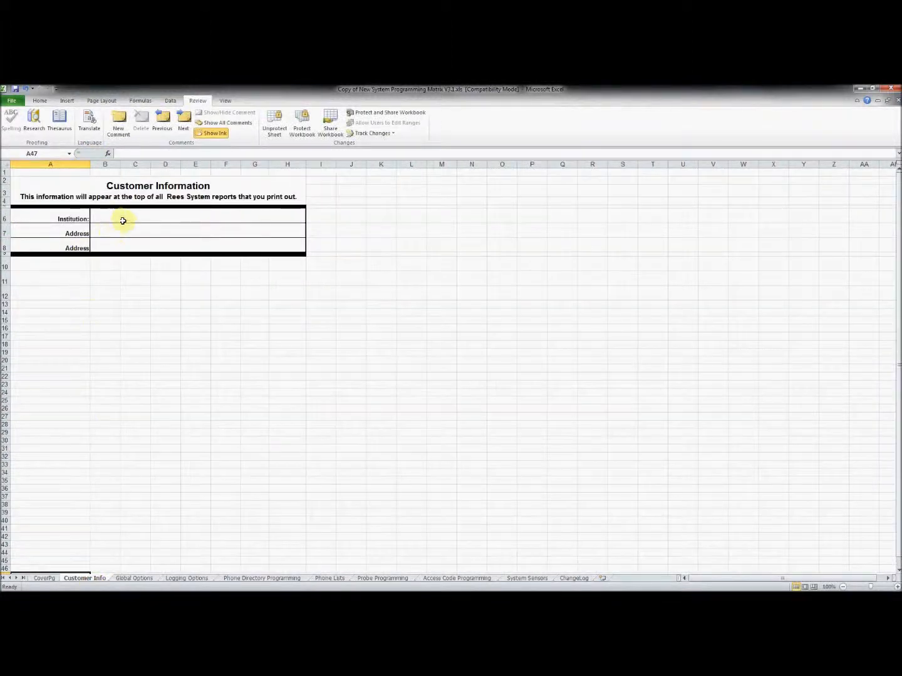
type("Comp")
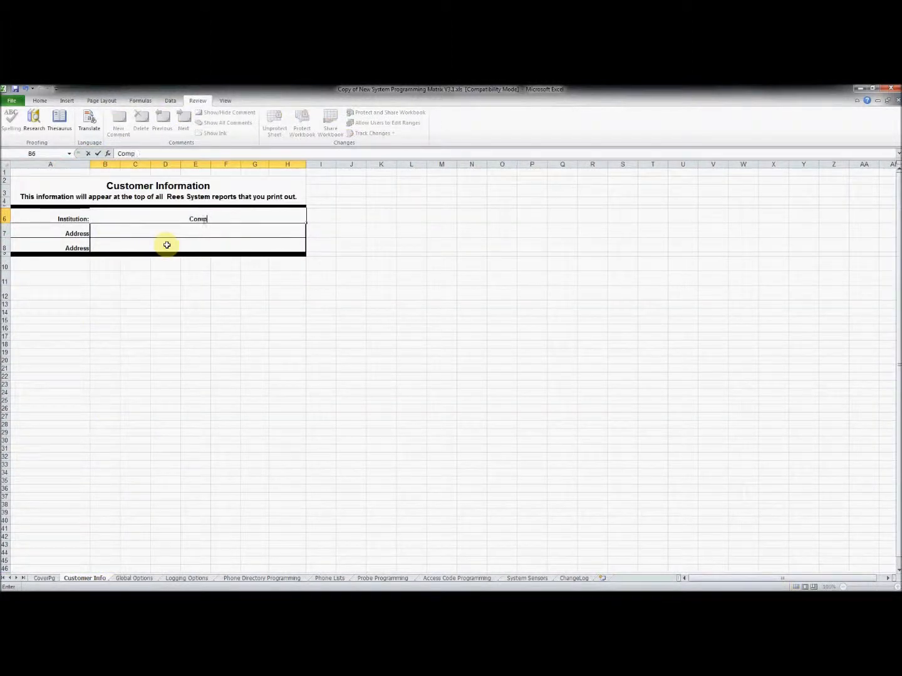
type("any Name")
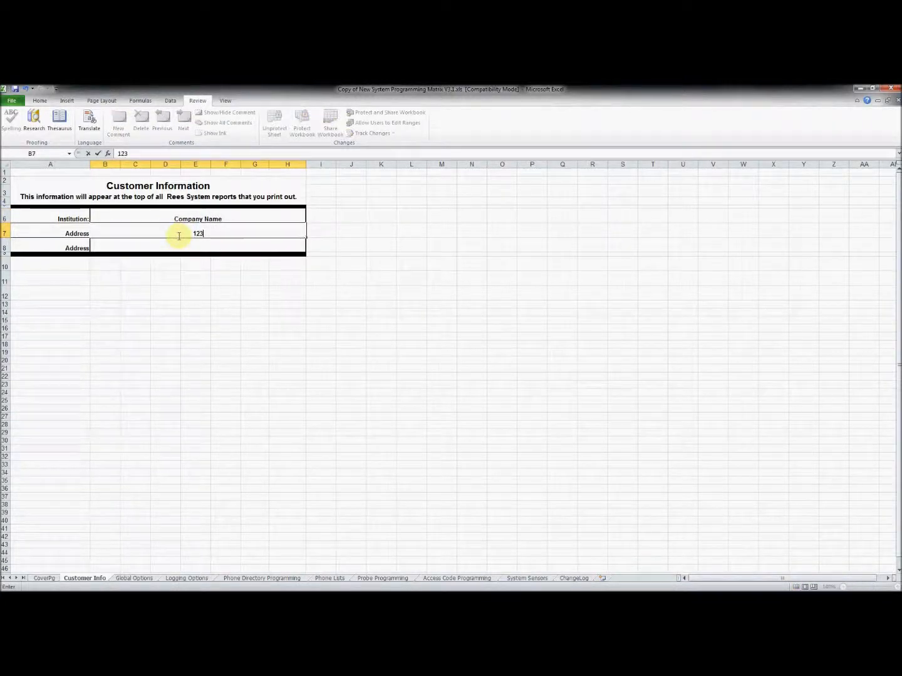
type("Street Name")
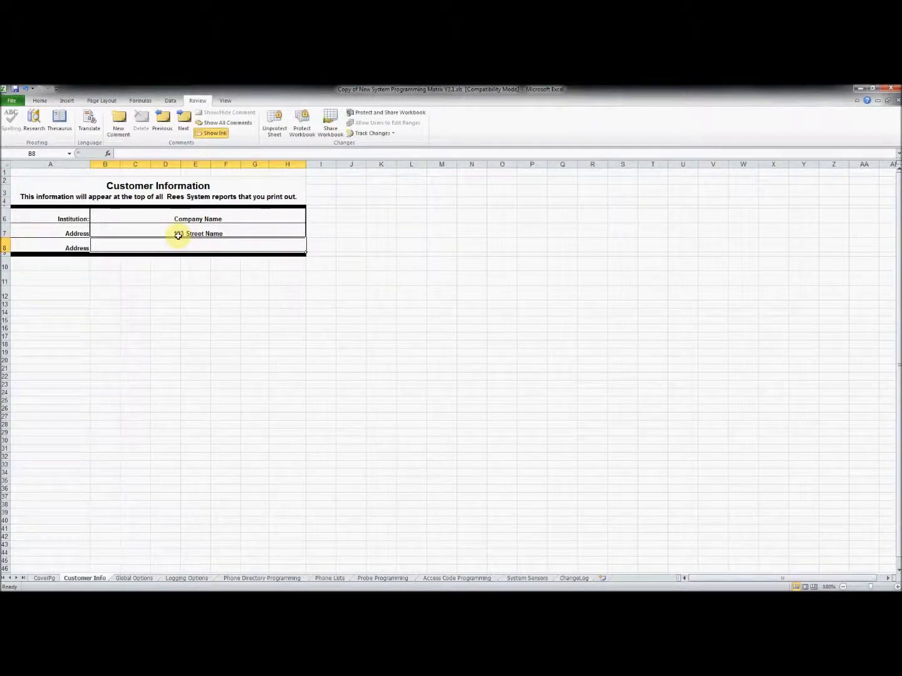
type("City, State, Z")
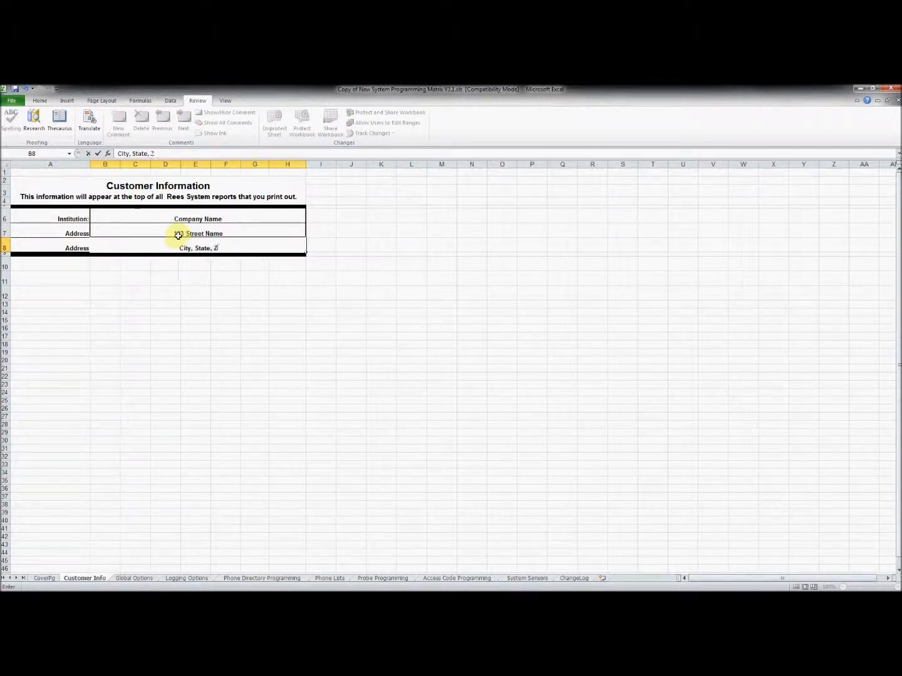
type("ipcode")
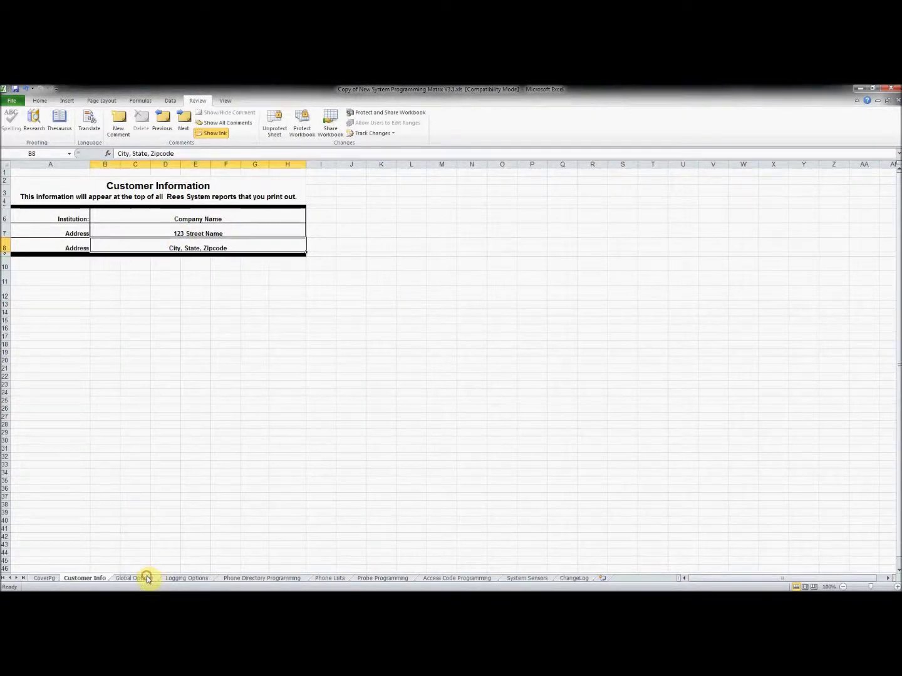
Review the Global Options settings, then move to the Logging Options sheet.
left_click(133, 578)
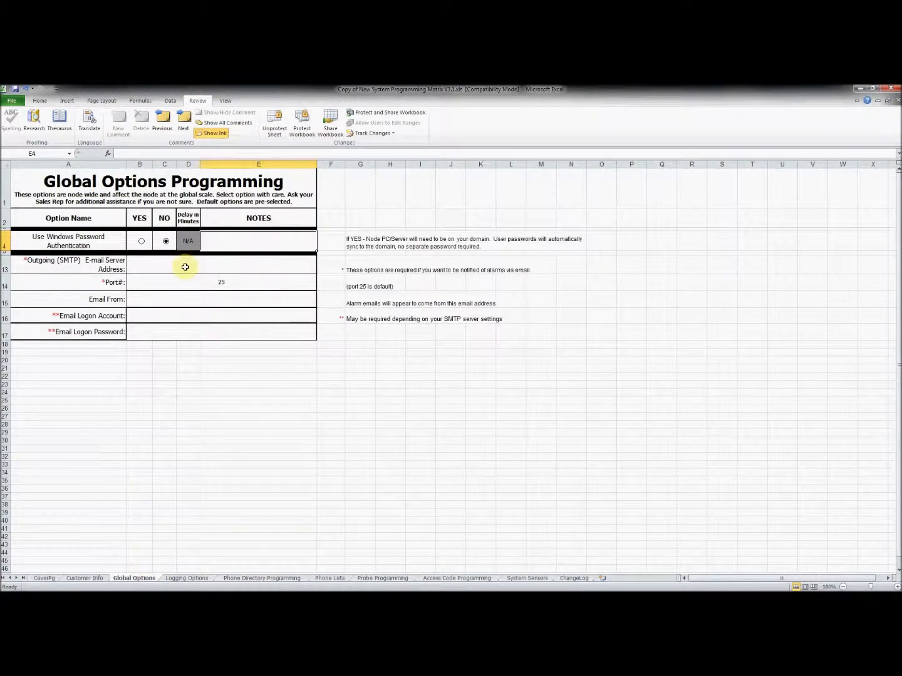
mouse_move(351, 270)
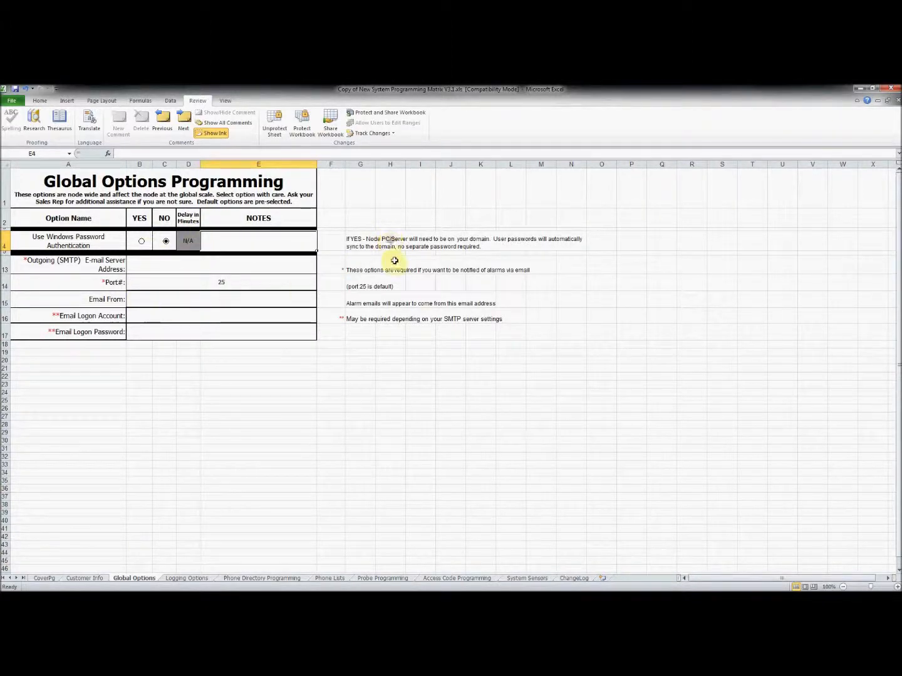
mouse_move(483, 333)
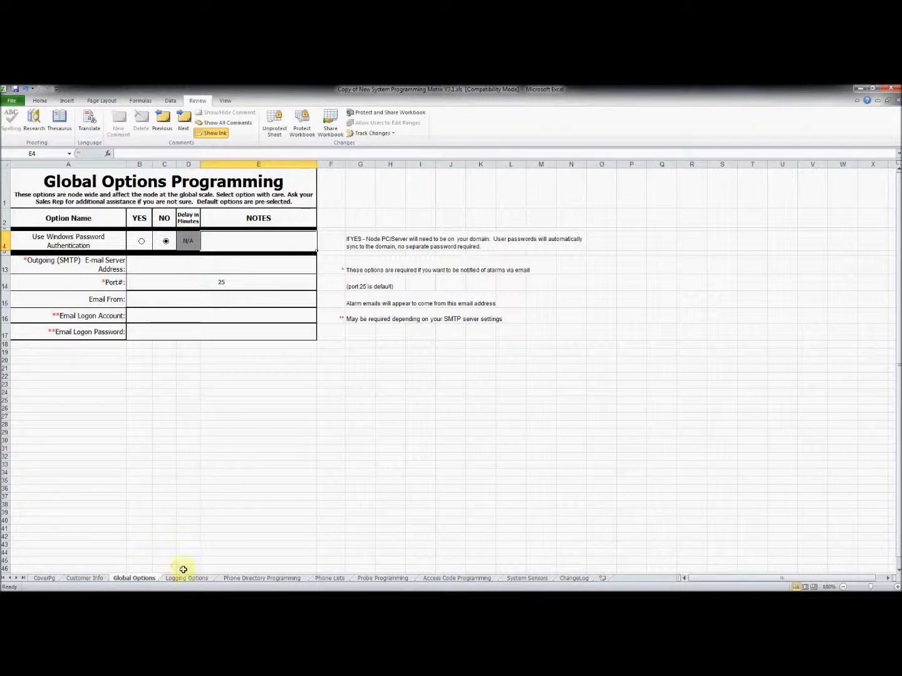
left_click(187, 579)
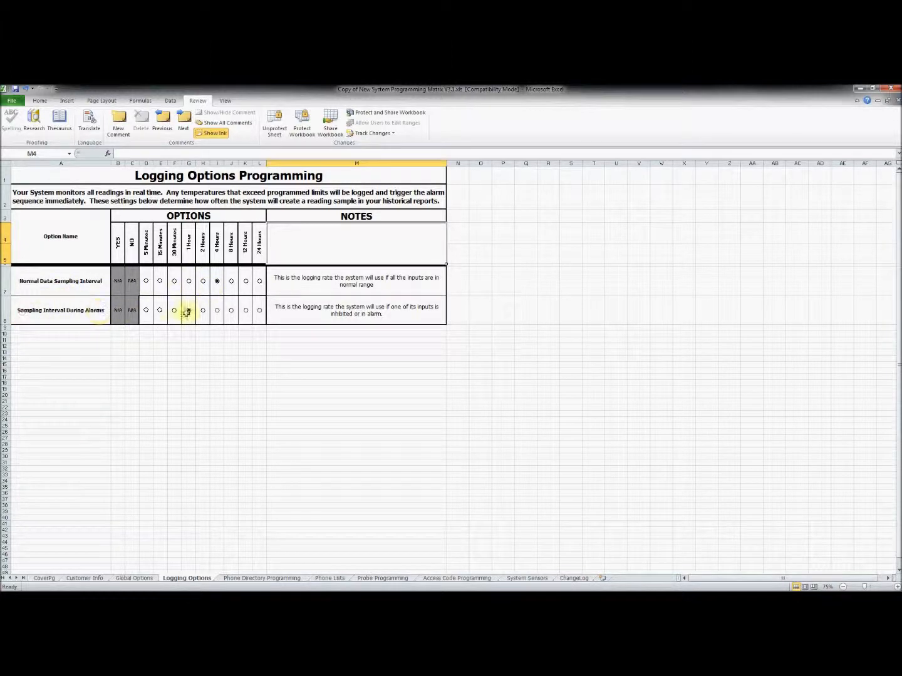
Choose 1 Hour normal sampling and 10 Minutes sampling during alarms.
left_click(188, 311)
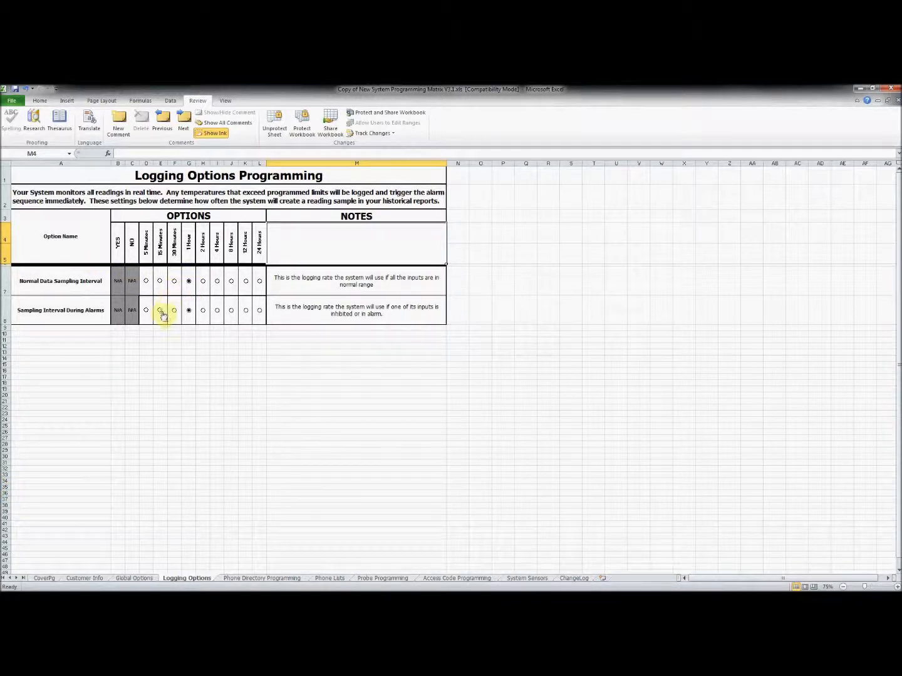
left_click(160, 311)
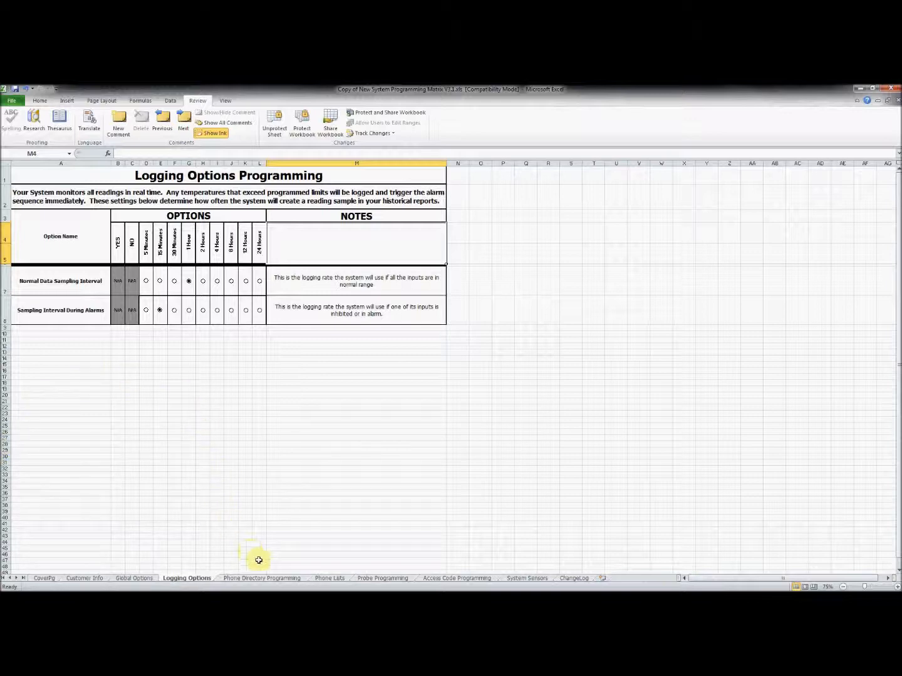
On the Master Phone Directory, give the first sample contacts their telephone numbers.
left_click(262, 579)
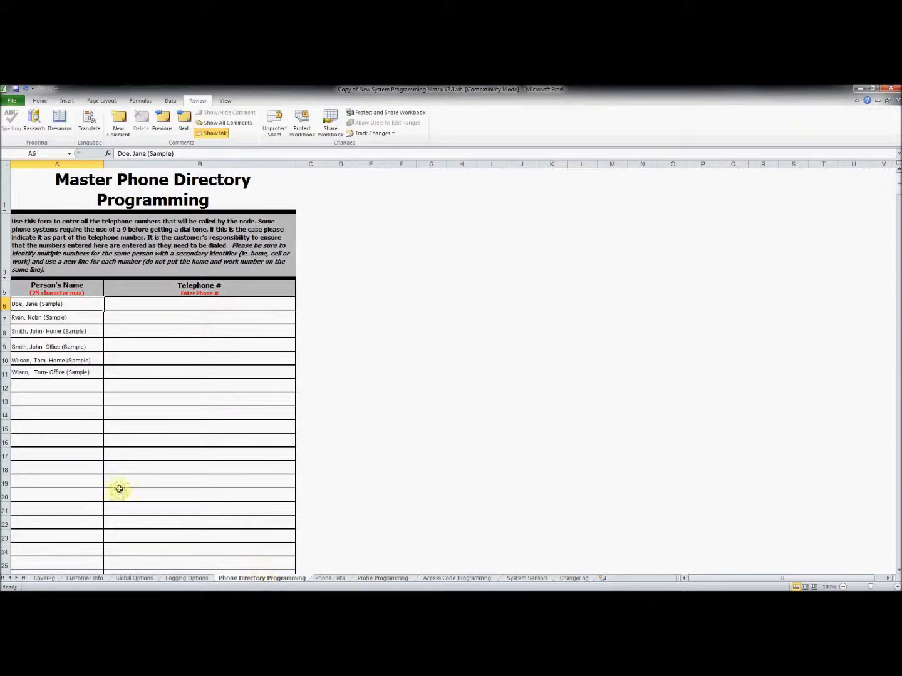
left_click(153, 191)
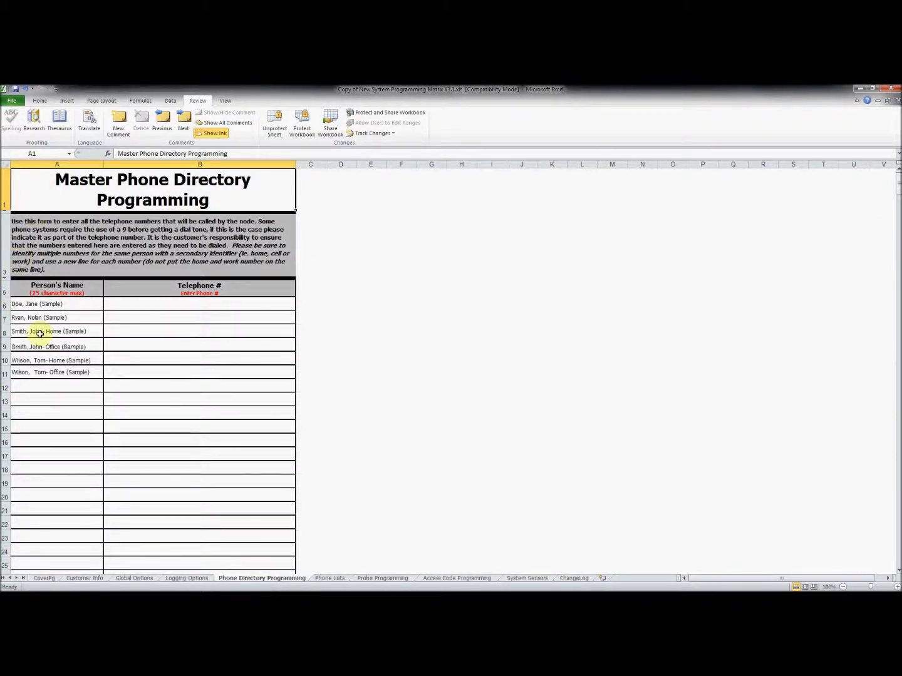
left_click(57, 345)
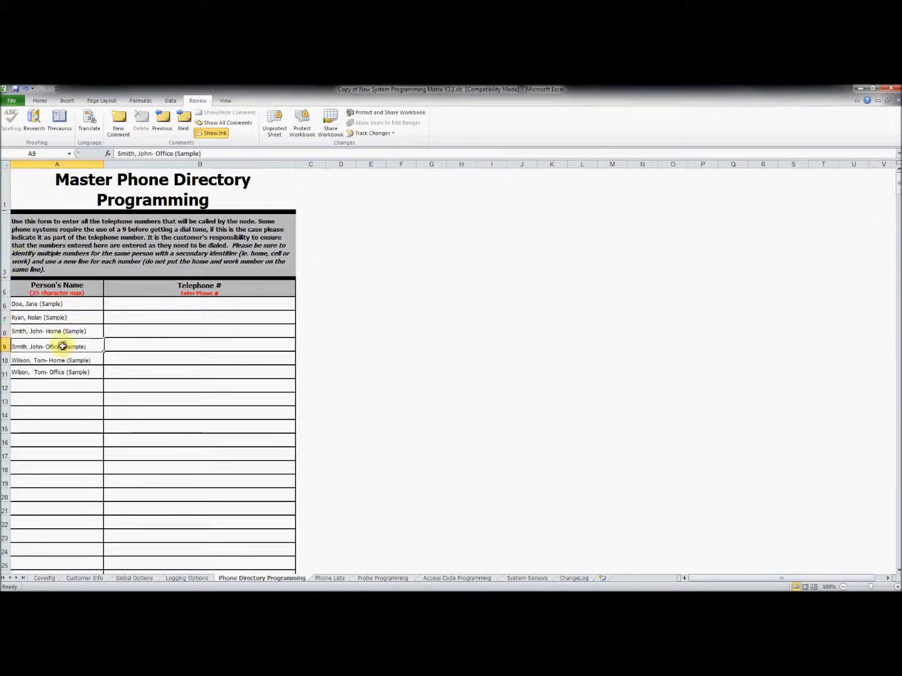
left_click(57, 372)
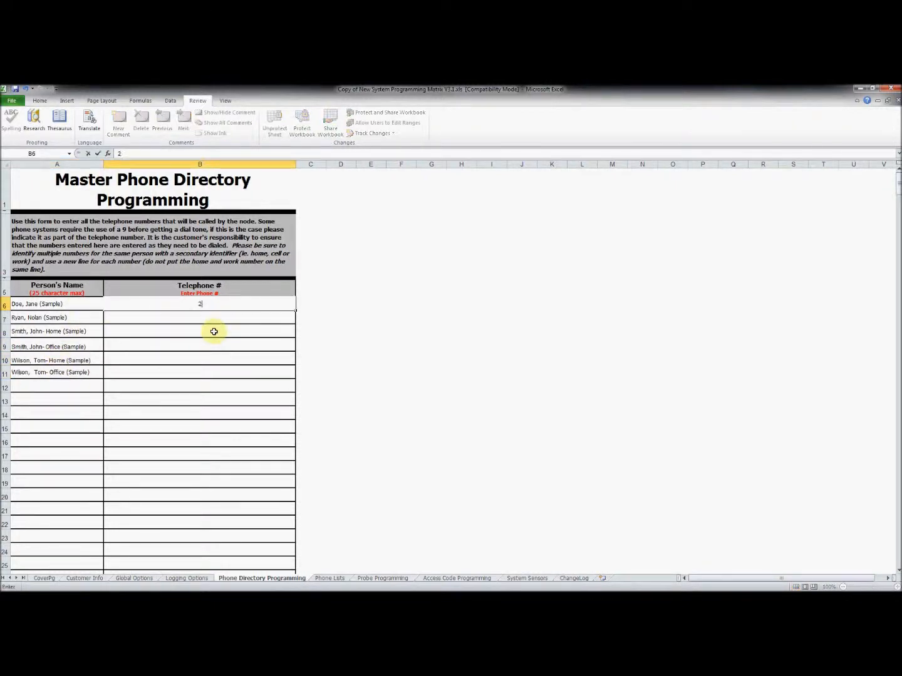
type("15836")
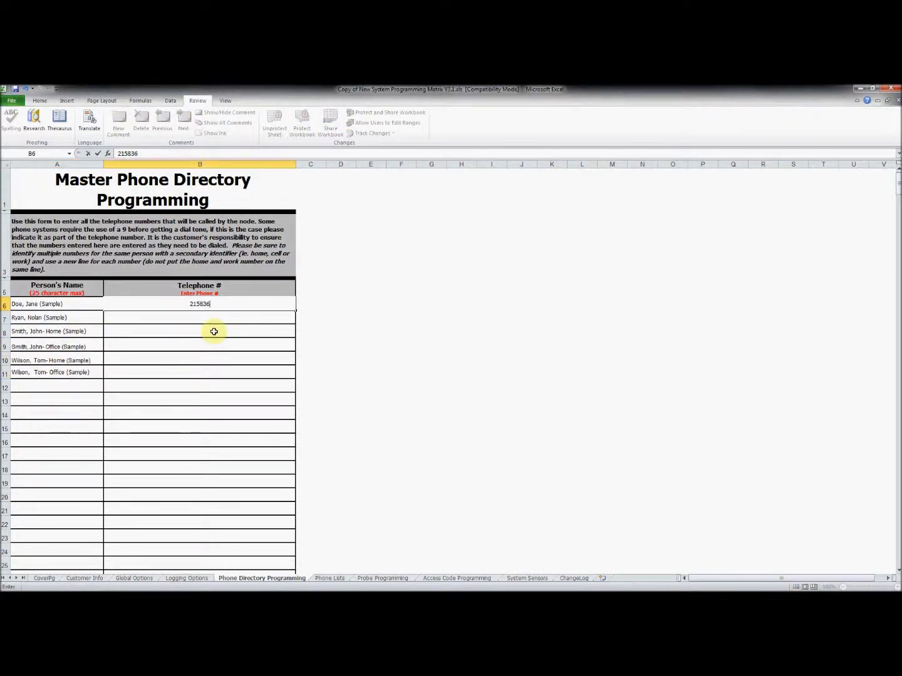
type("4958")
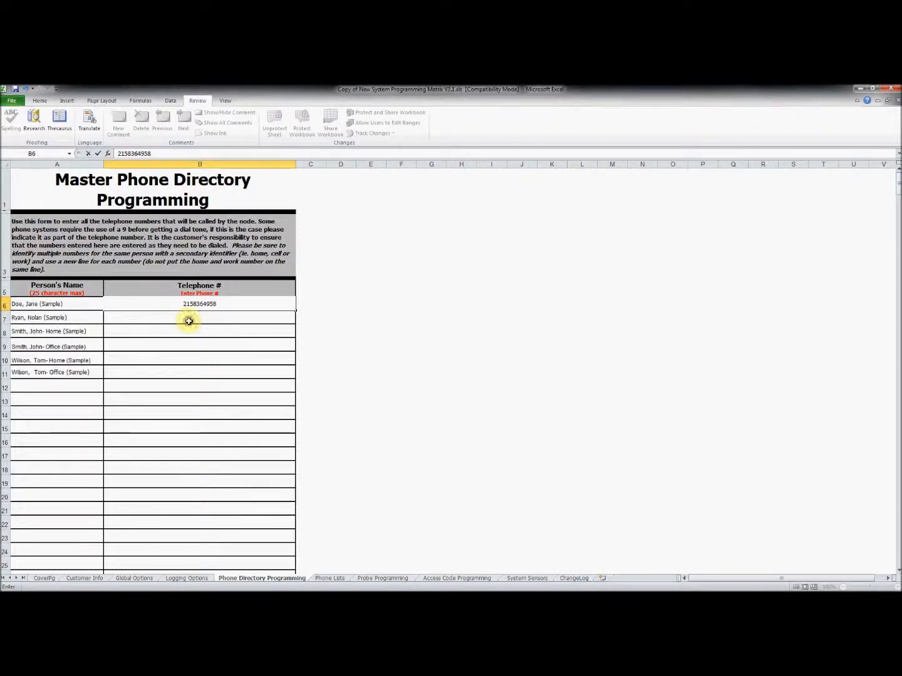
Enter telephone numbers for the remaining sample contacts, including 6719478.
left_click(199, 318)
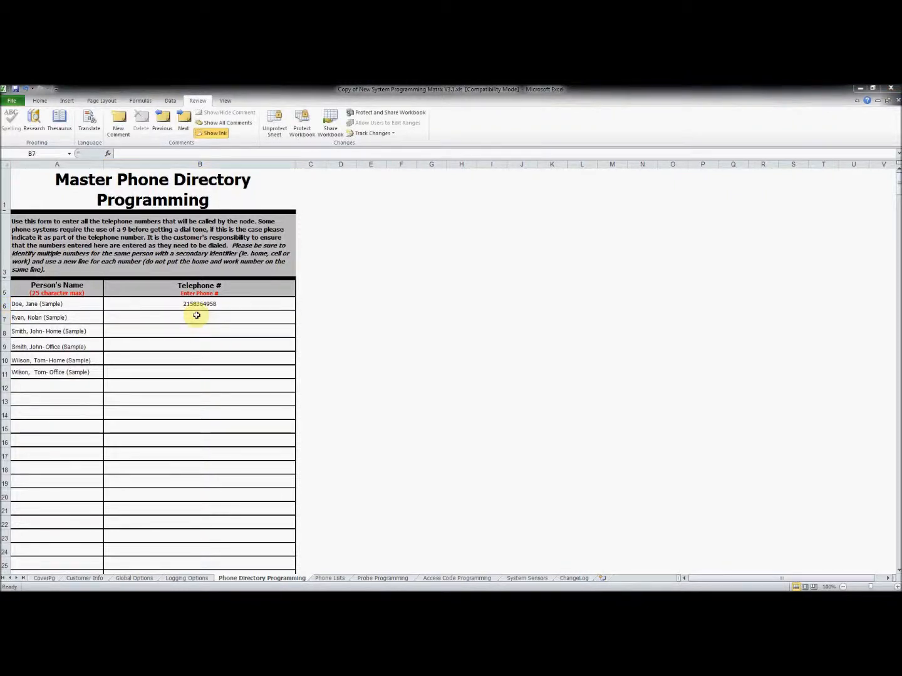
type("2")
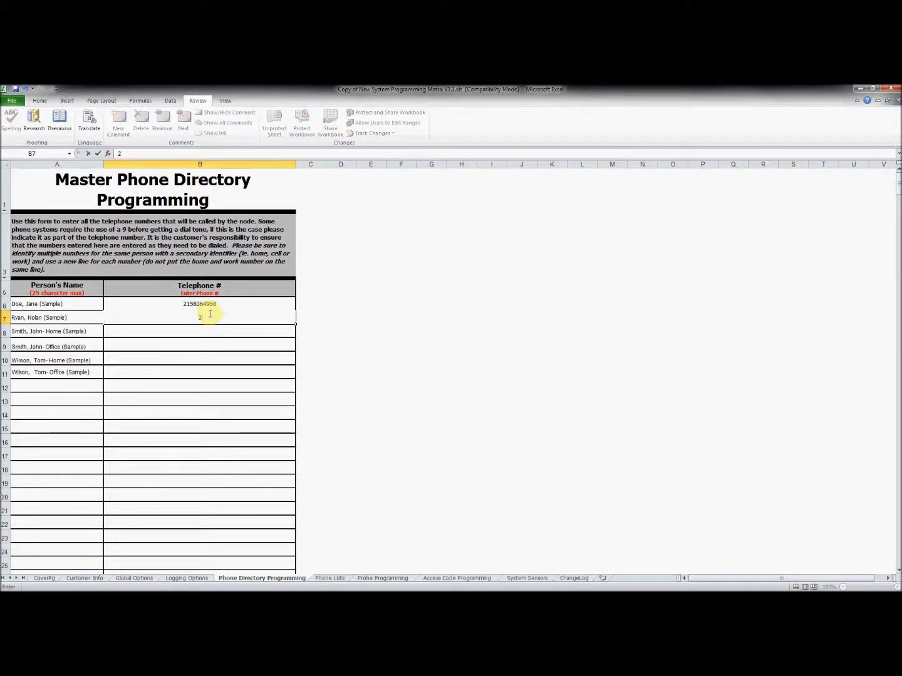
type("6719478")
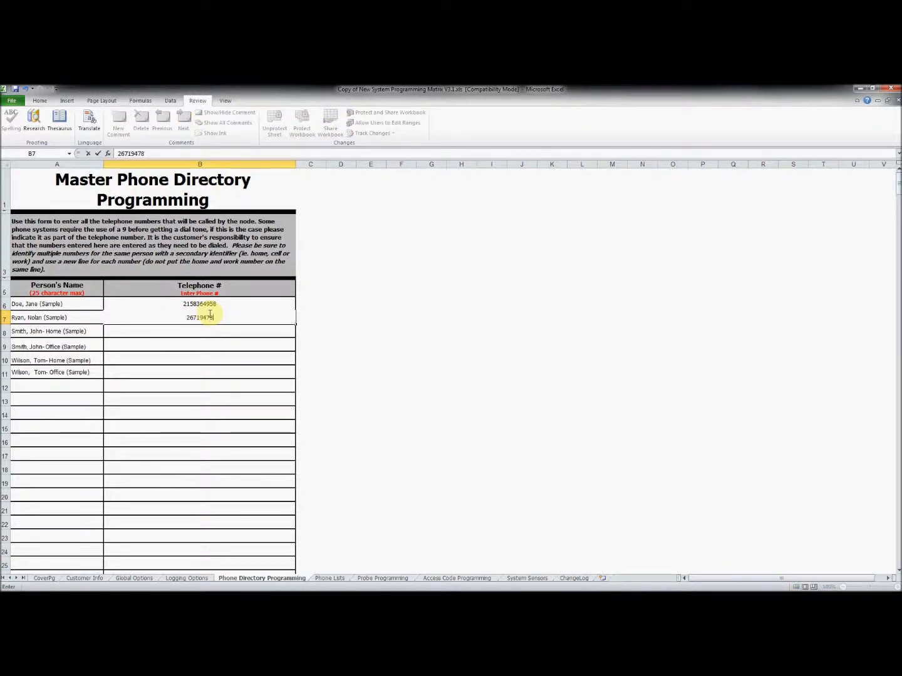
type("23")
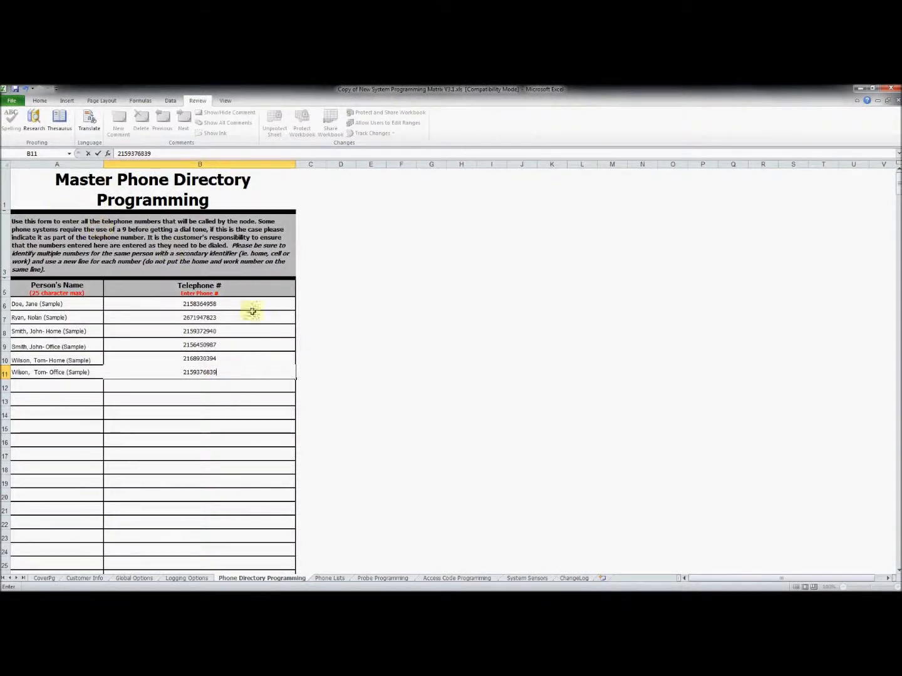
left_click(329, 578)
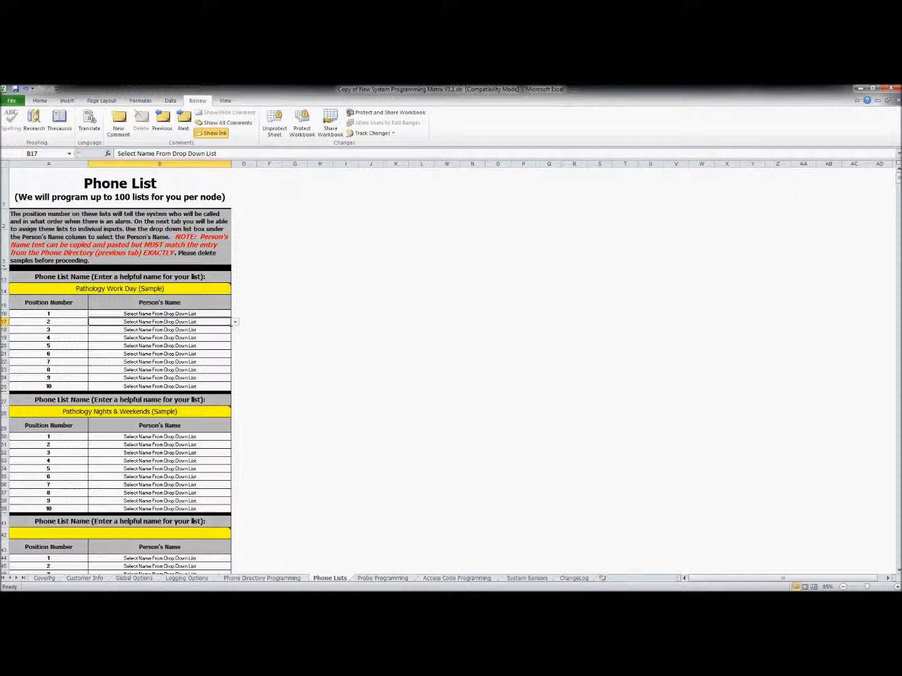
Review the phone list names and assign directory contacts to the Pathology Work Day positions.
left_click(119, 288)
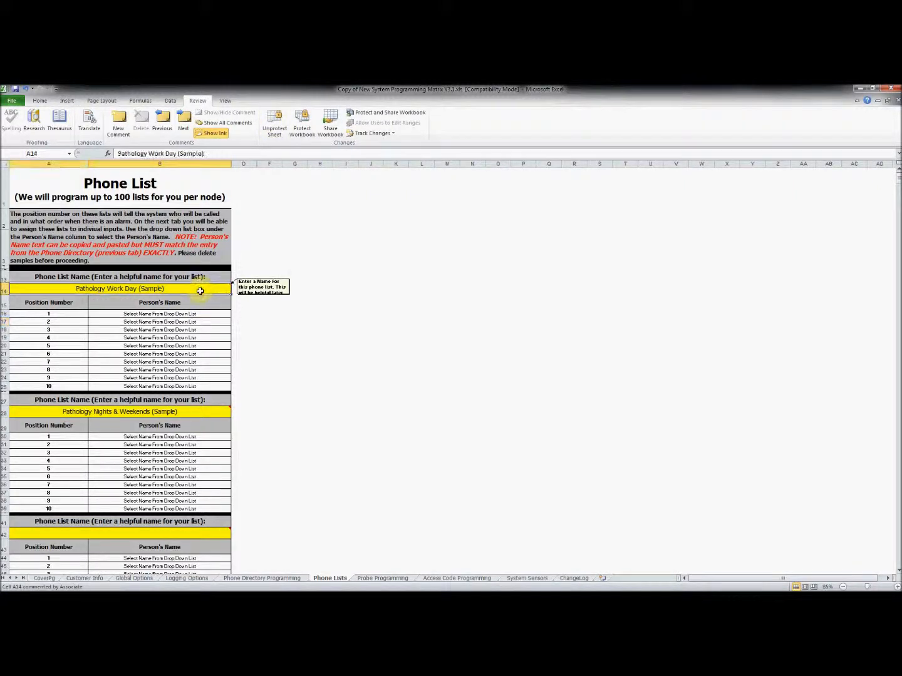
left_click(121, 411)
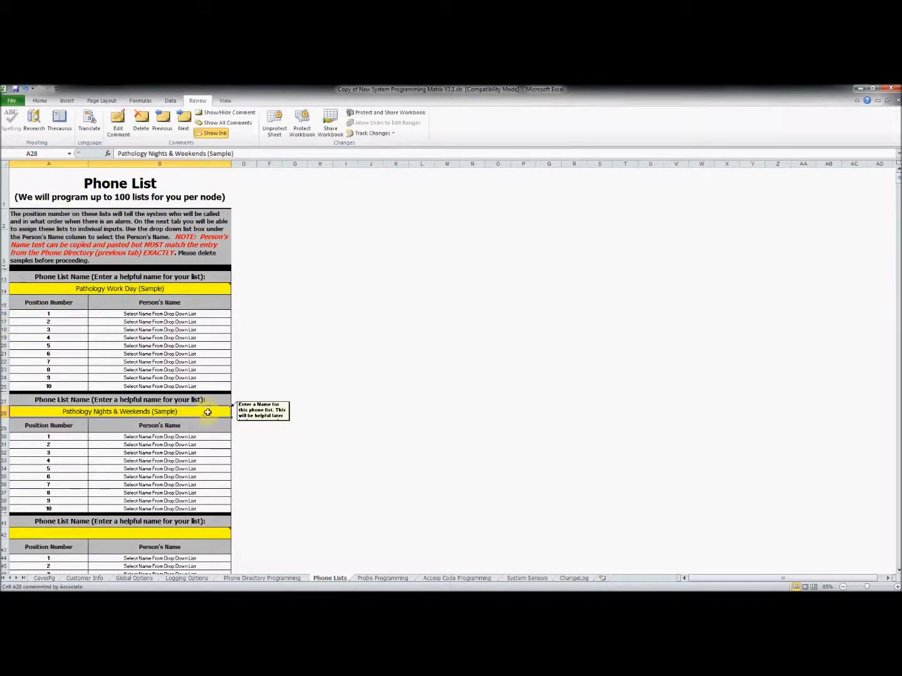
left_click(120, 534)
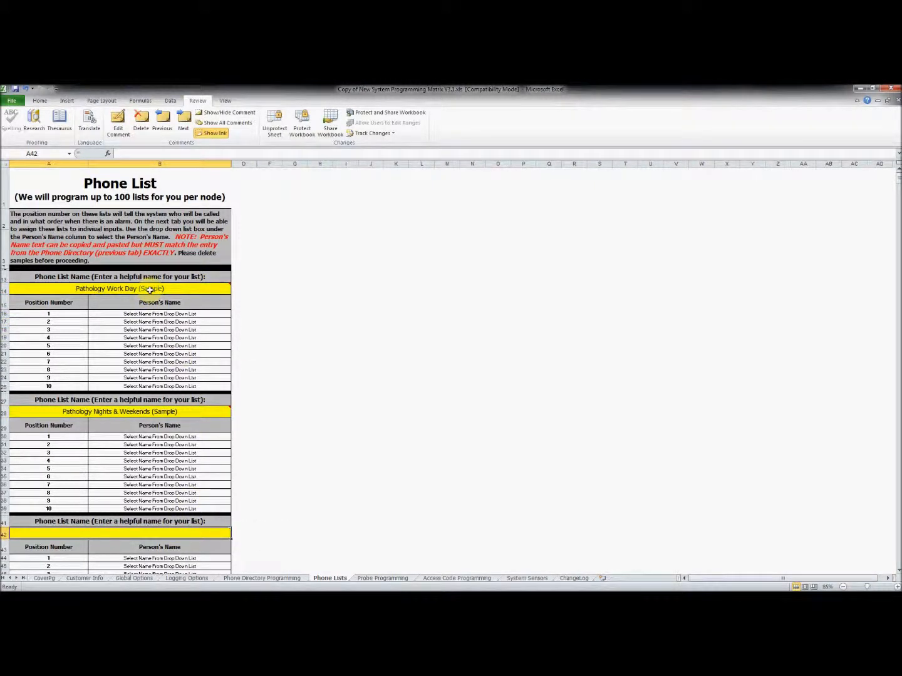
left_click(235, 313)
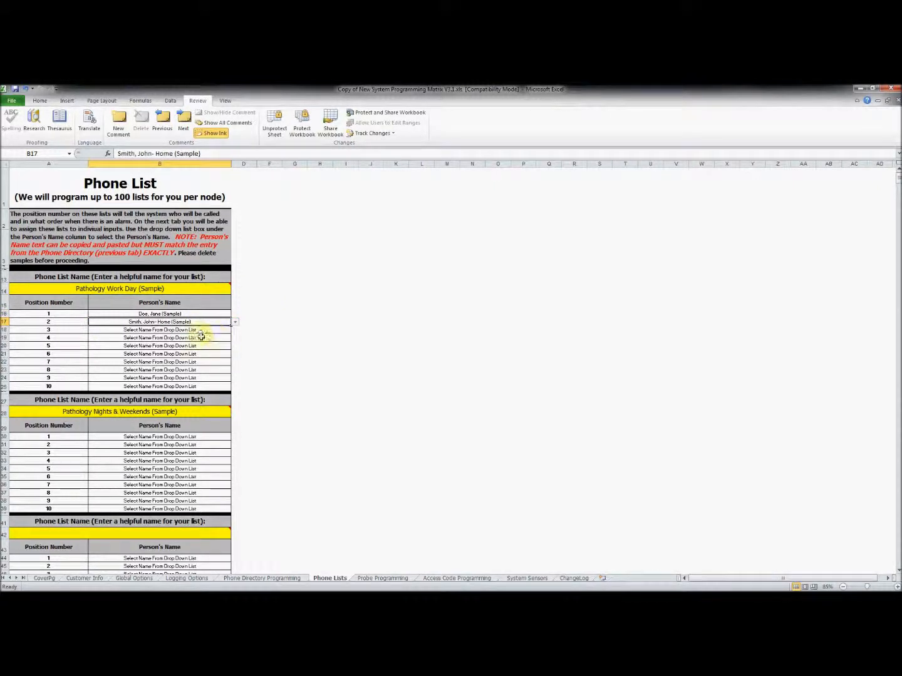
left_click(234, 331)
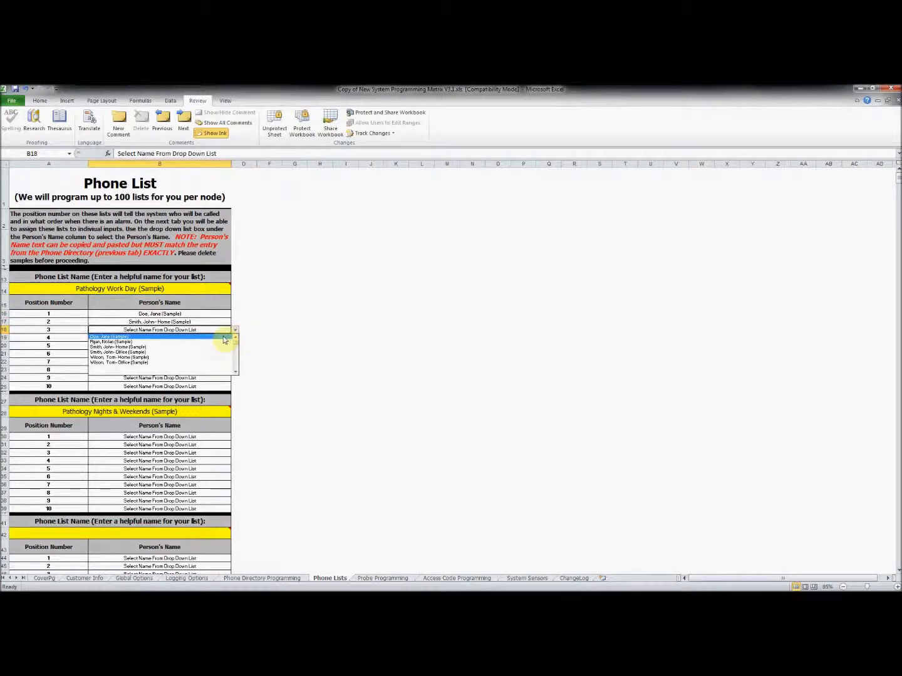
left_click(107, 335)
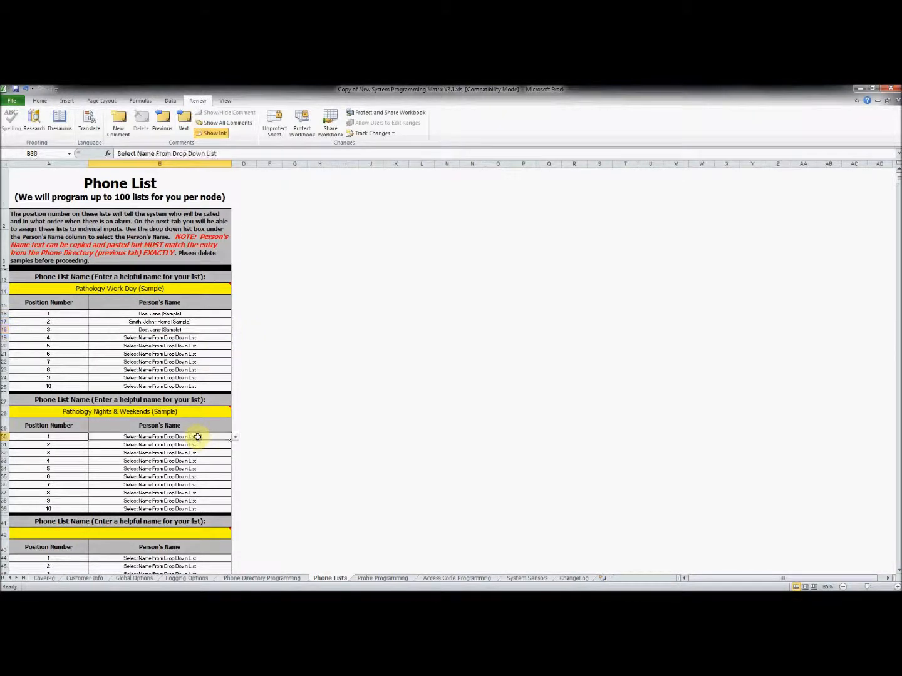
Assign directory contacts to positions 1–4 of the Pathology Nights & Weekends list.
left_click(235, 436)
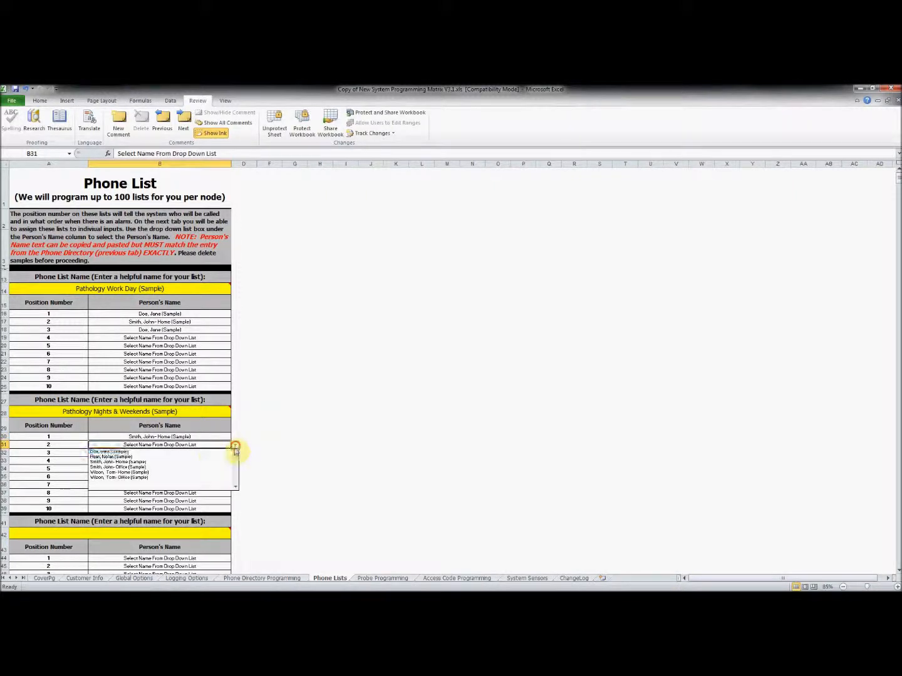
left_click(118, 476)
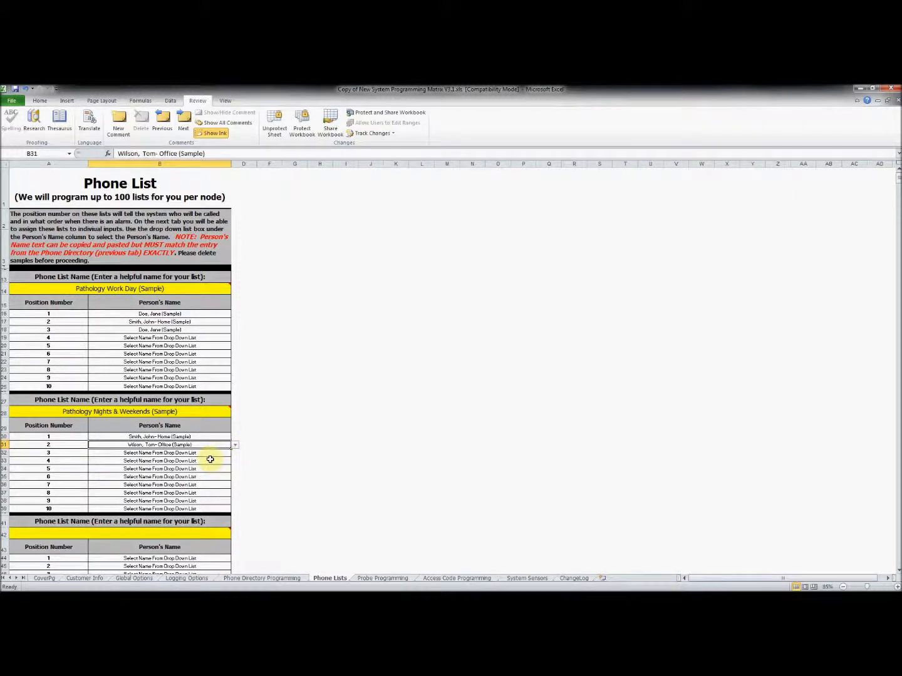
left_click(236, 452)
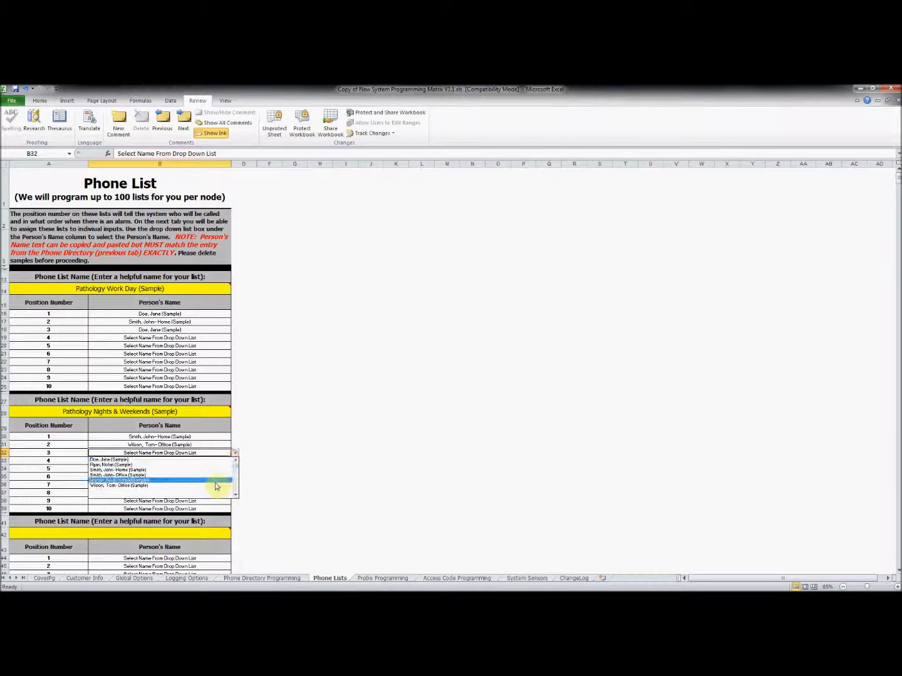
left_click(118, 480)
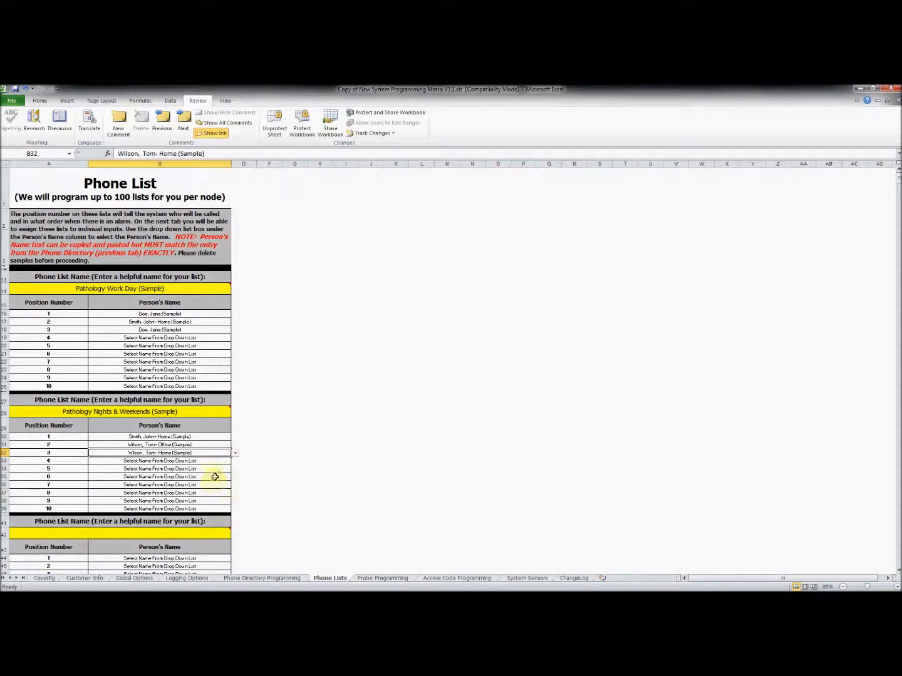
left_click(236, 461)
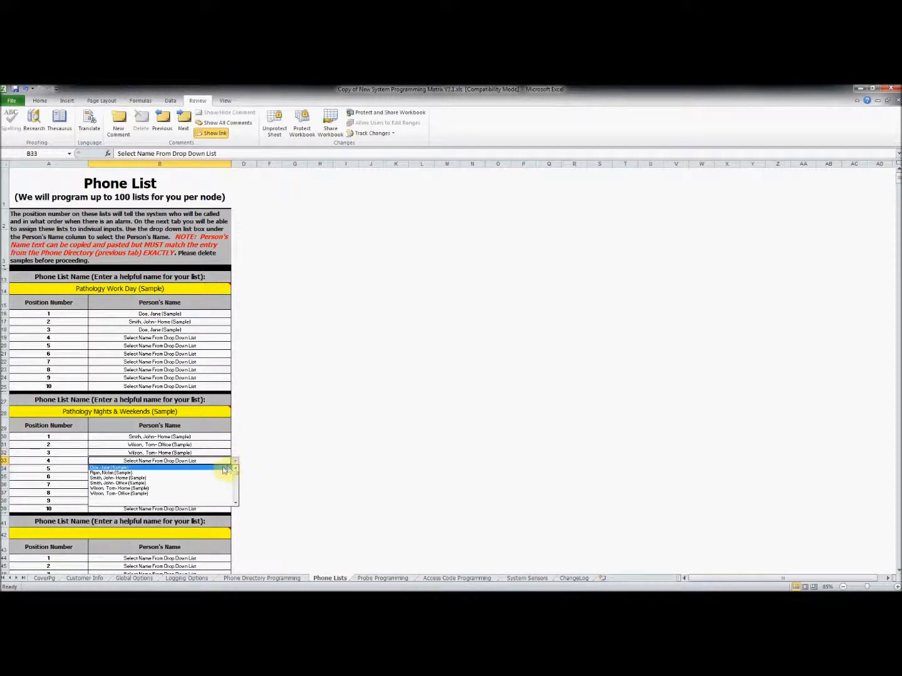
left_click(111, 467)
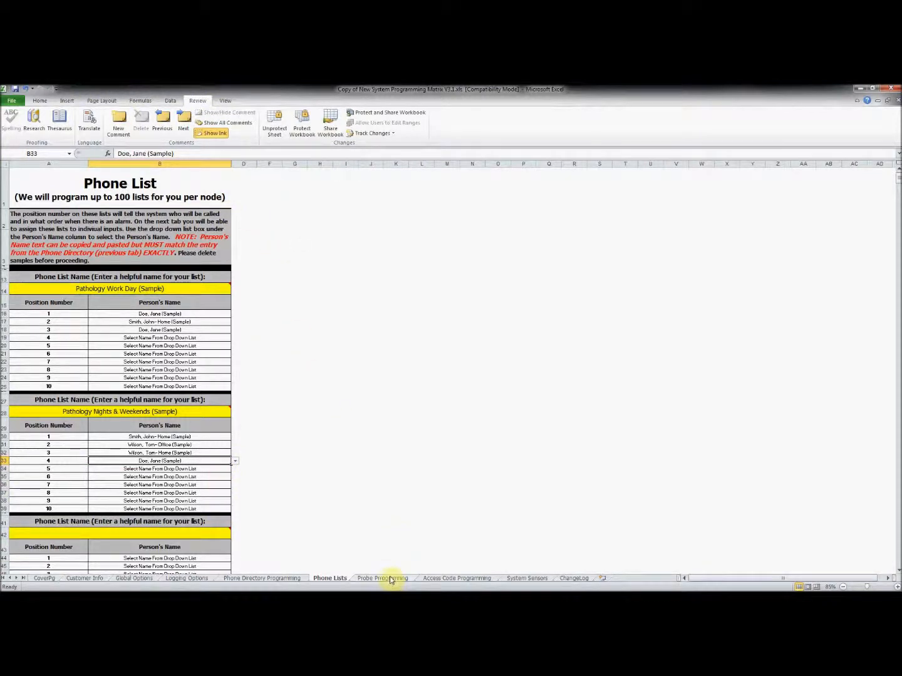
left_click(382, 578)
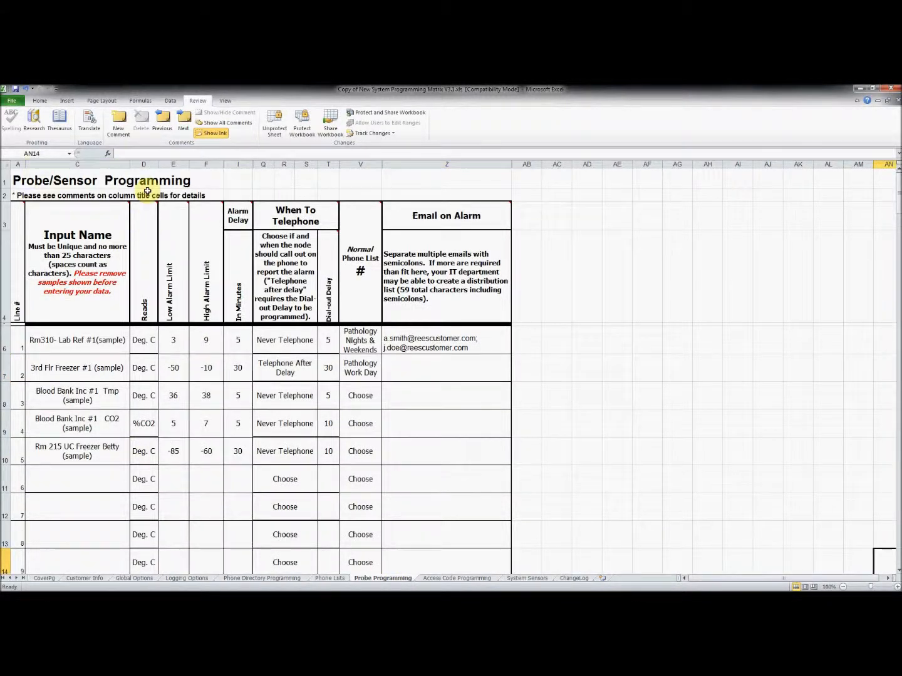
left_click(205, 341)
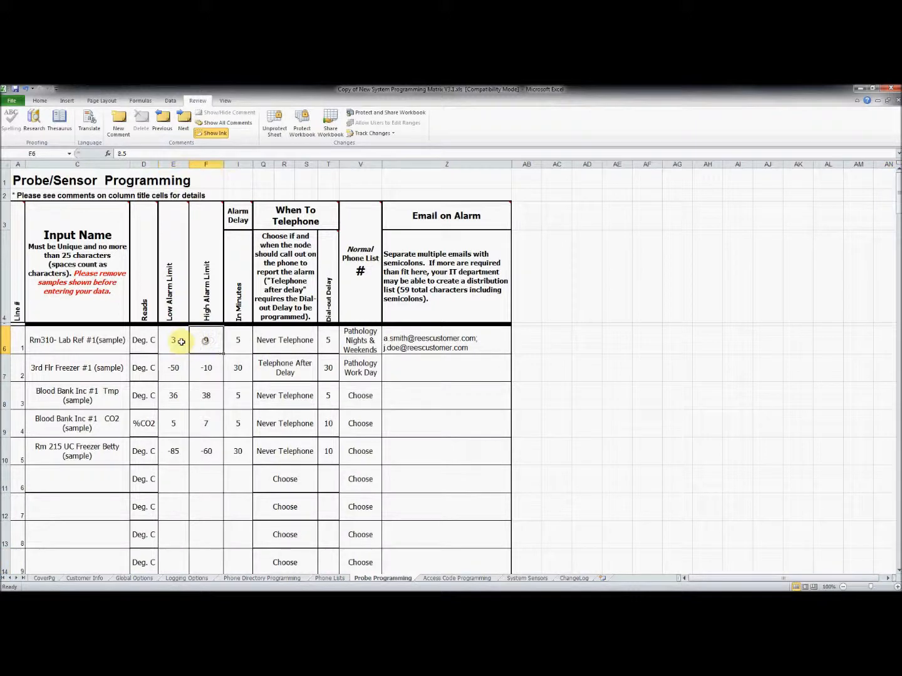
left_click(172, 368)
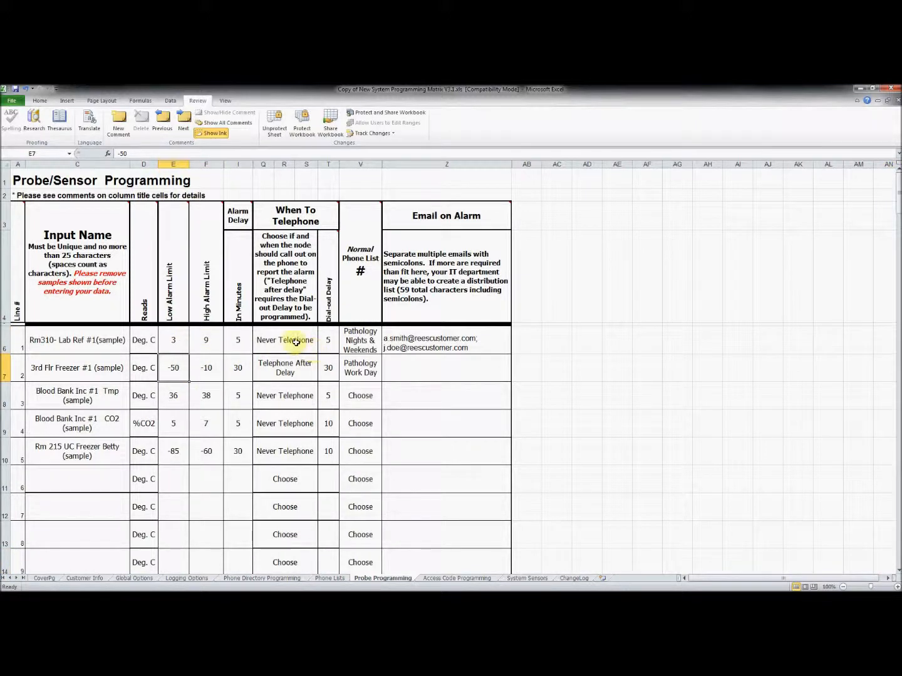
left_click(284, 369)
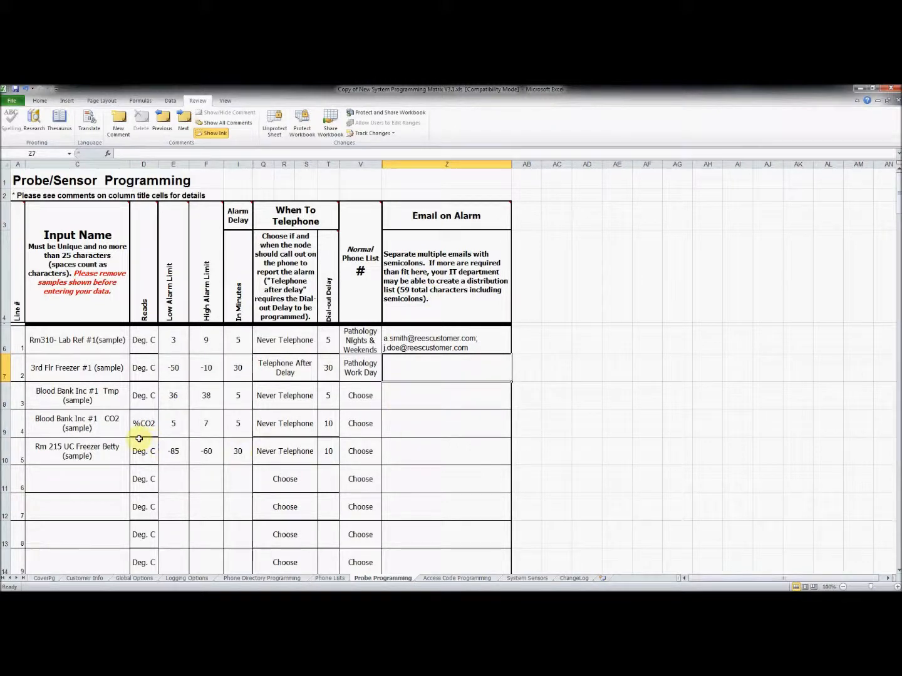
left_click(77, 341)
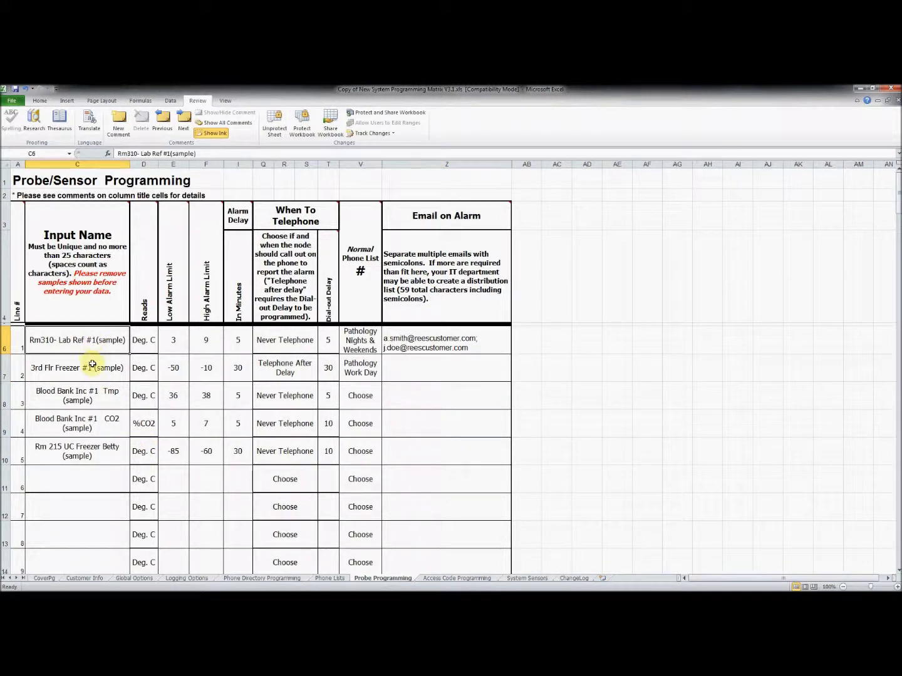
left_click(78, 396)
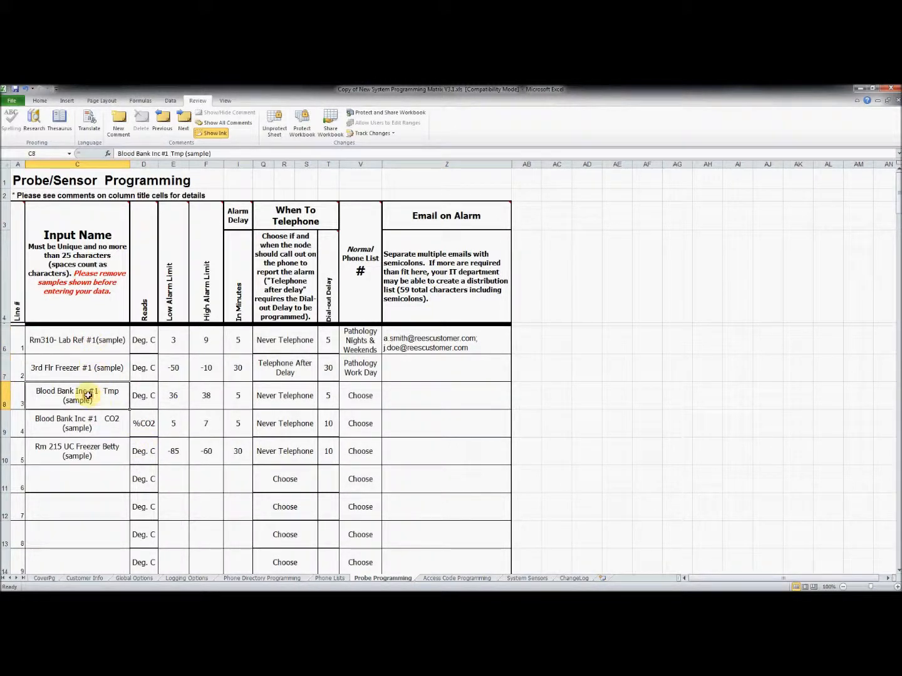
left_click(78, 423)
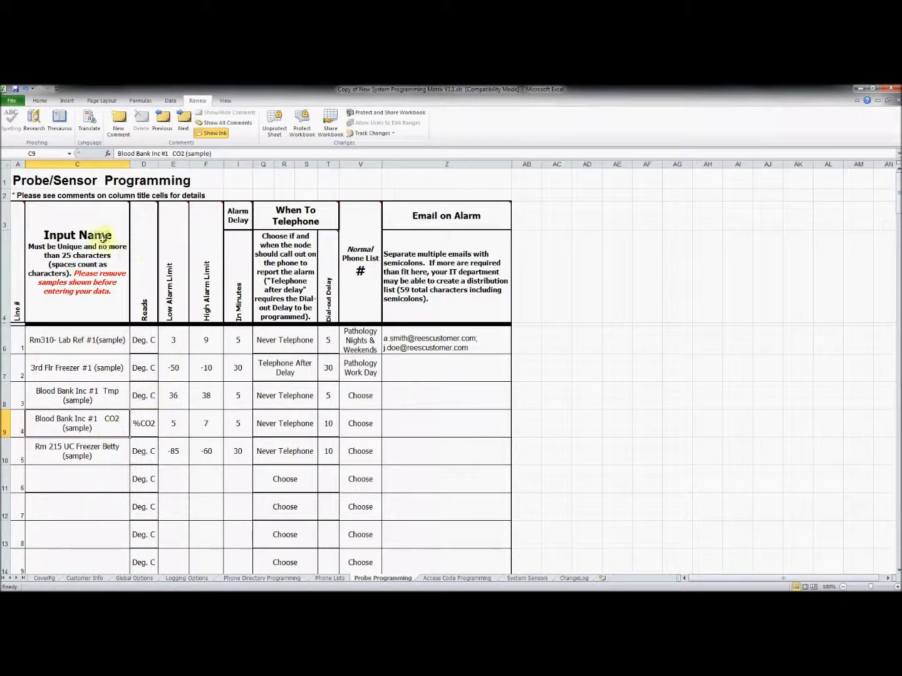
mouse_move(143, 307)
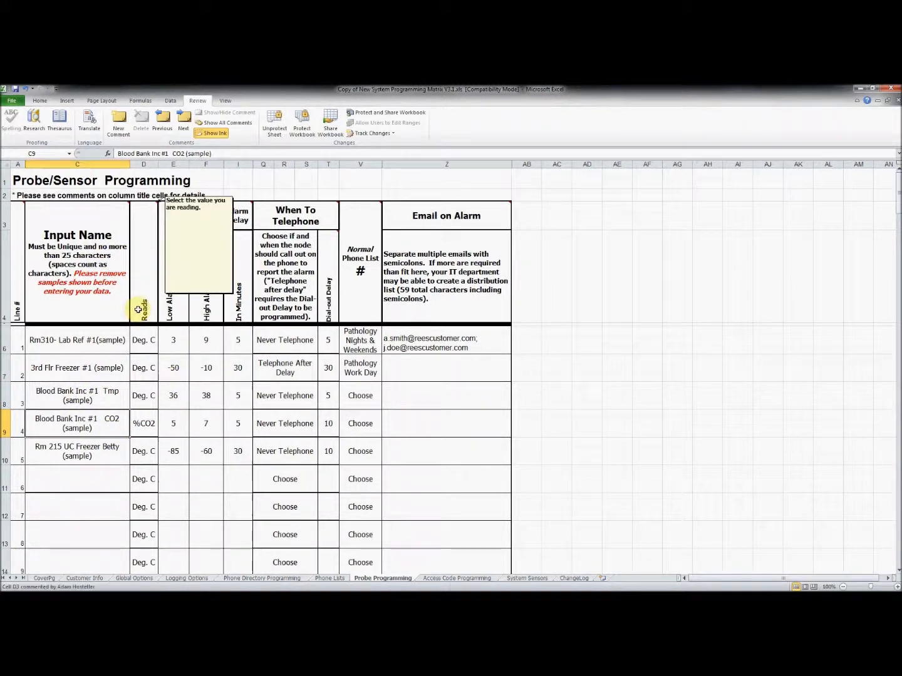
mouse_move(207, 311)
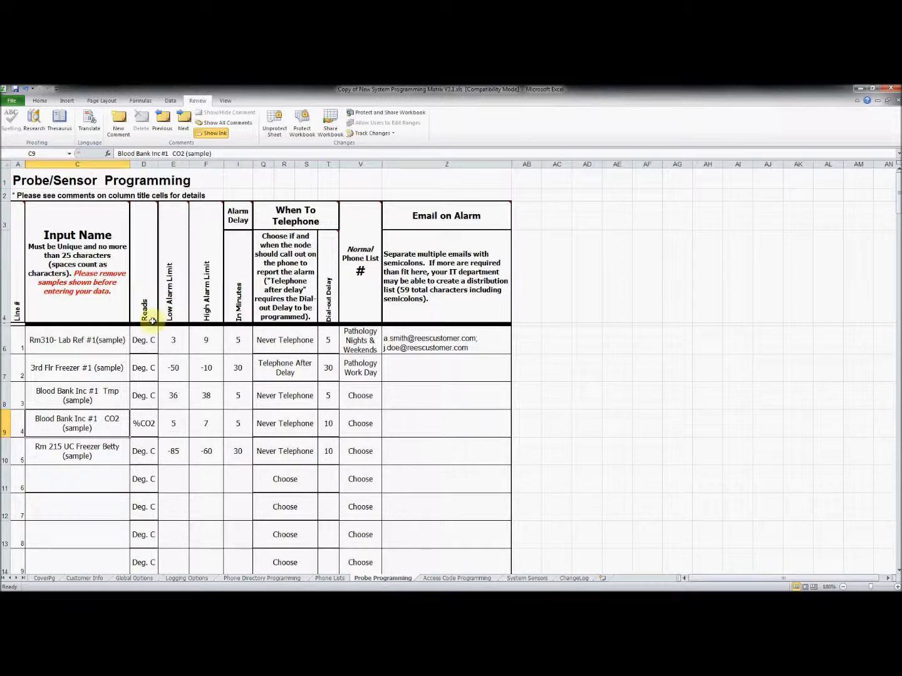
left_click(361, 340)
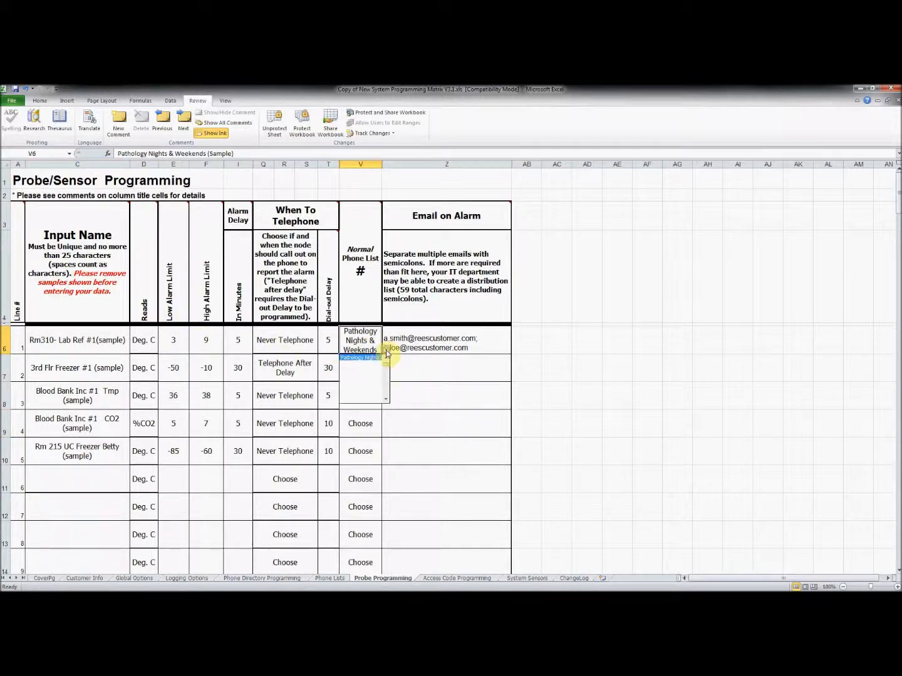
left_click(386, 368)
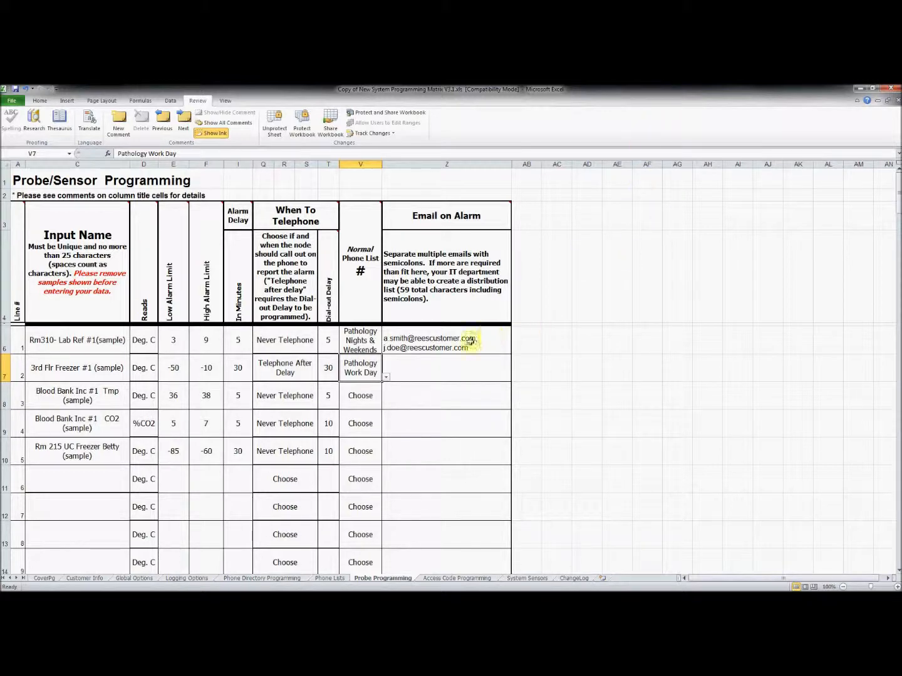
left_click(446, 340)
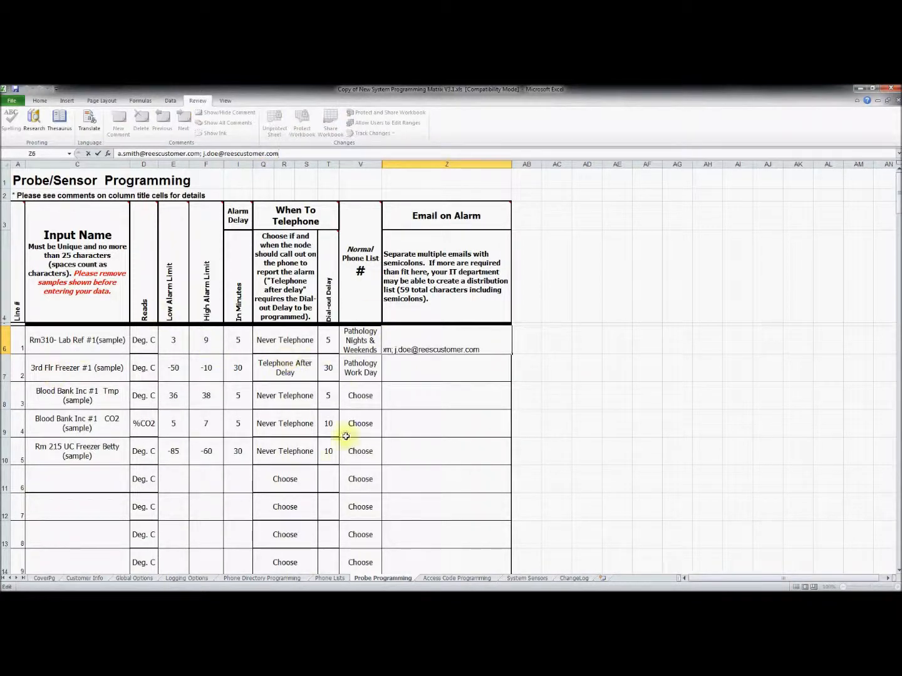
Review the Basic+ and Administrator access level descriptions on Access Code Programming.
left_click(456, 579)
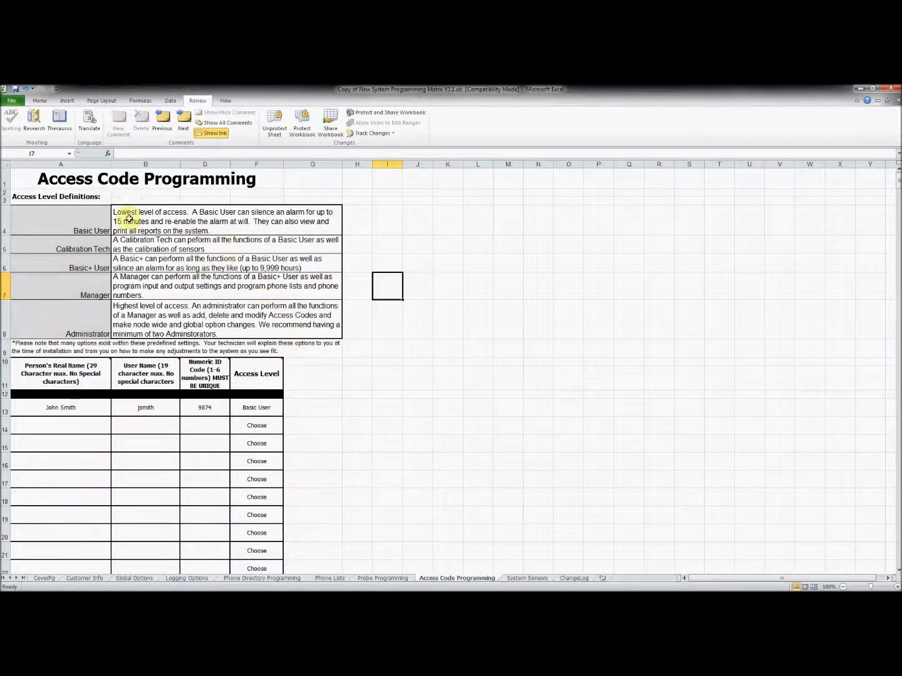
left_click(145, 263)
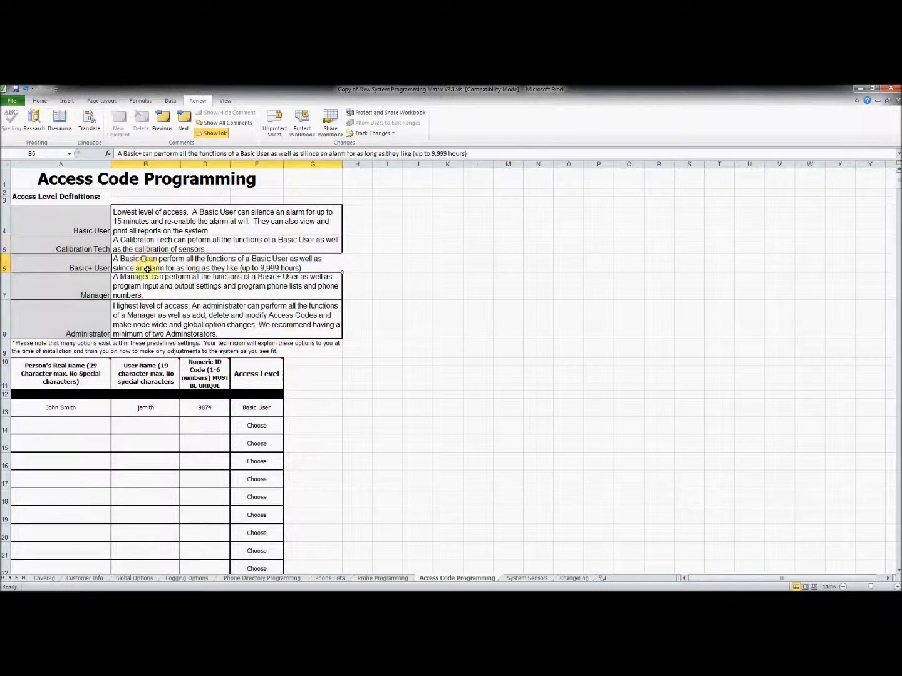
left_click(144, 319)
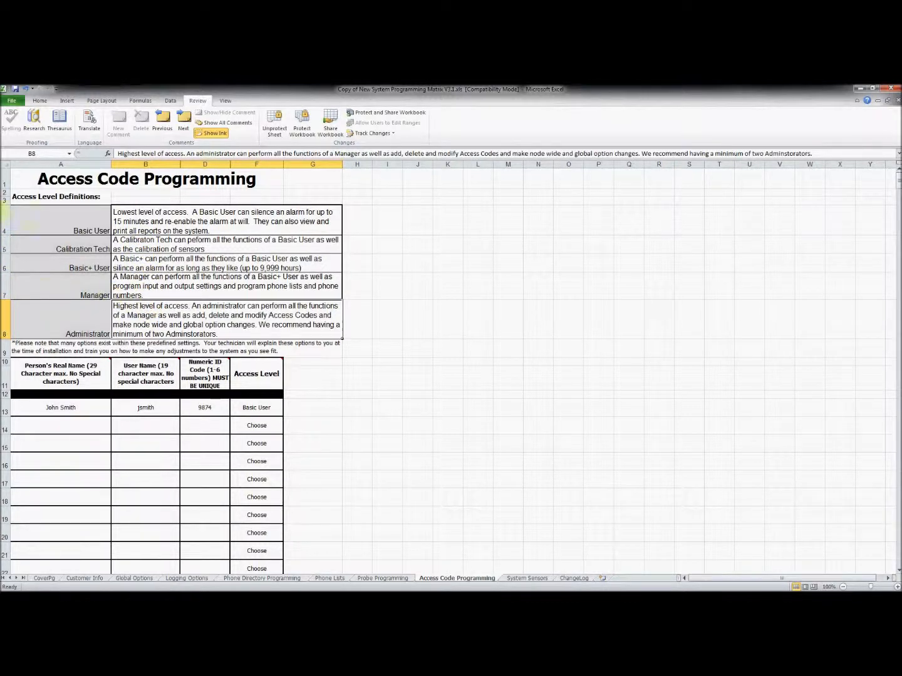
left_click(60, 426)
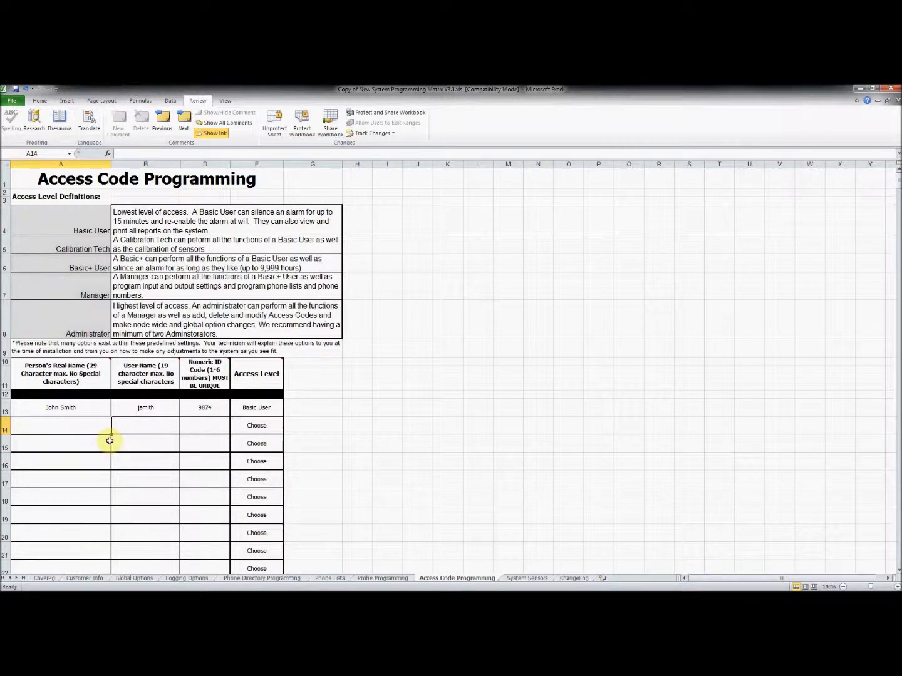
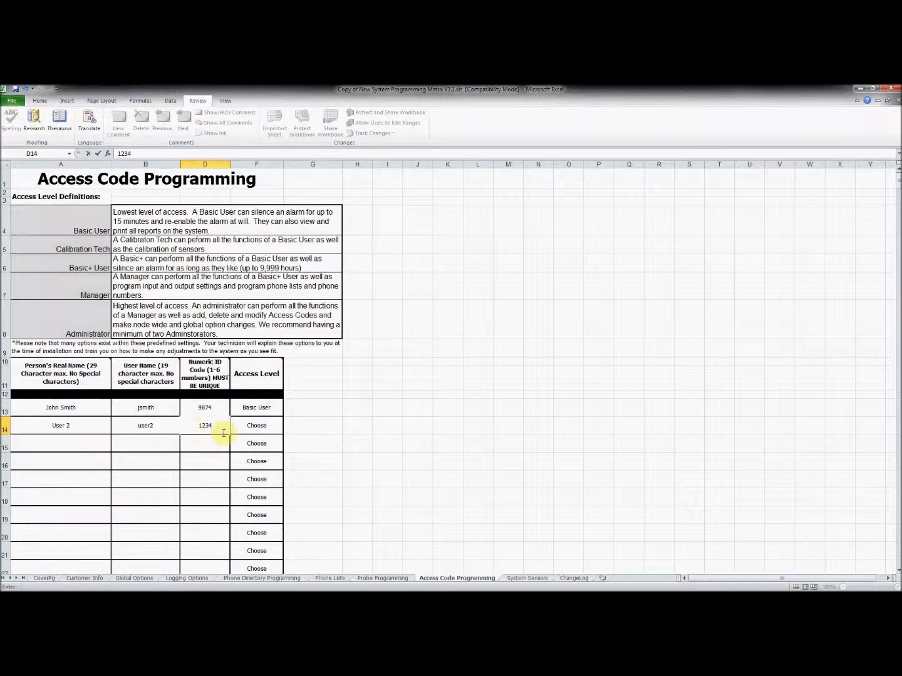
left_click(288, 431)
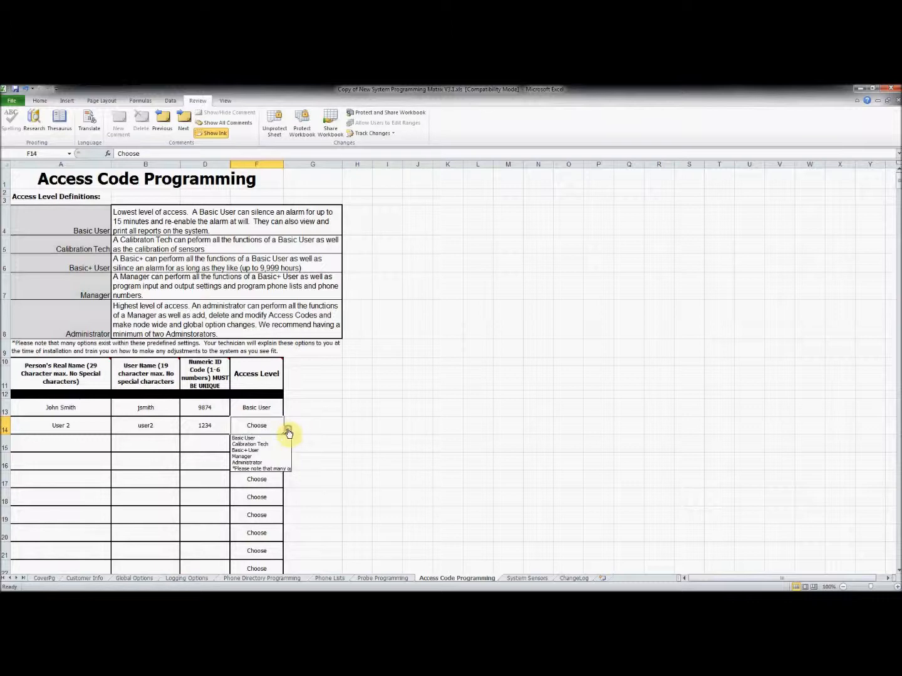
left_click(244, 462)
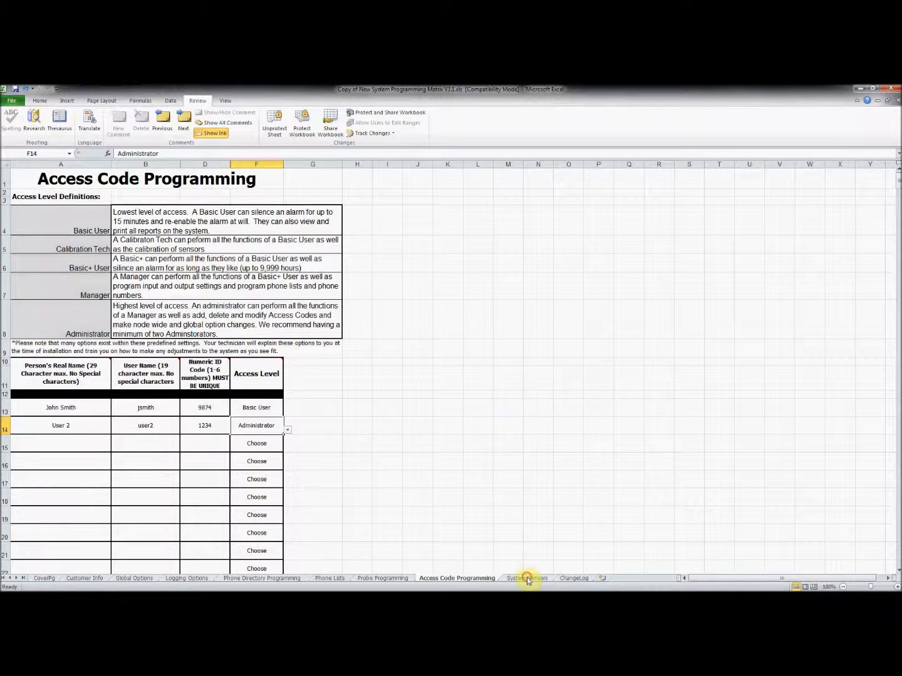
Review the recommended Database Watch and Com Watch alarm delays on System Sensors.
left_click(527, 579)
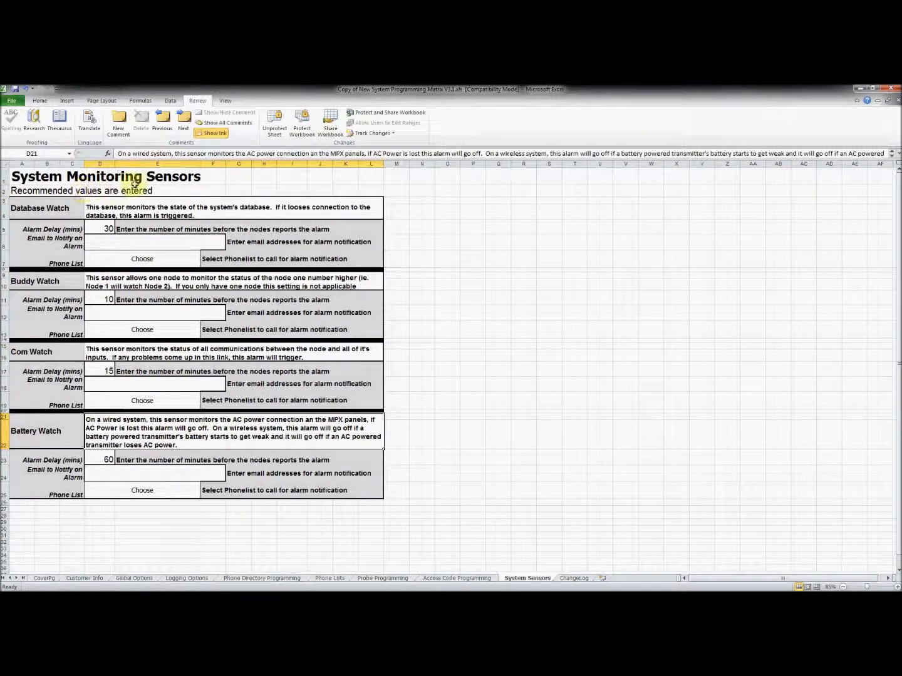
left_click(116, 175)
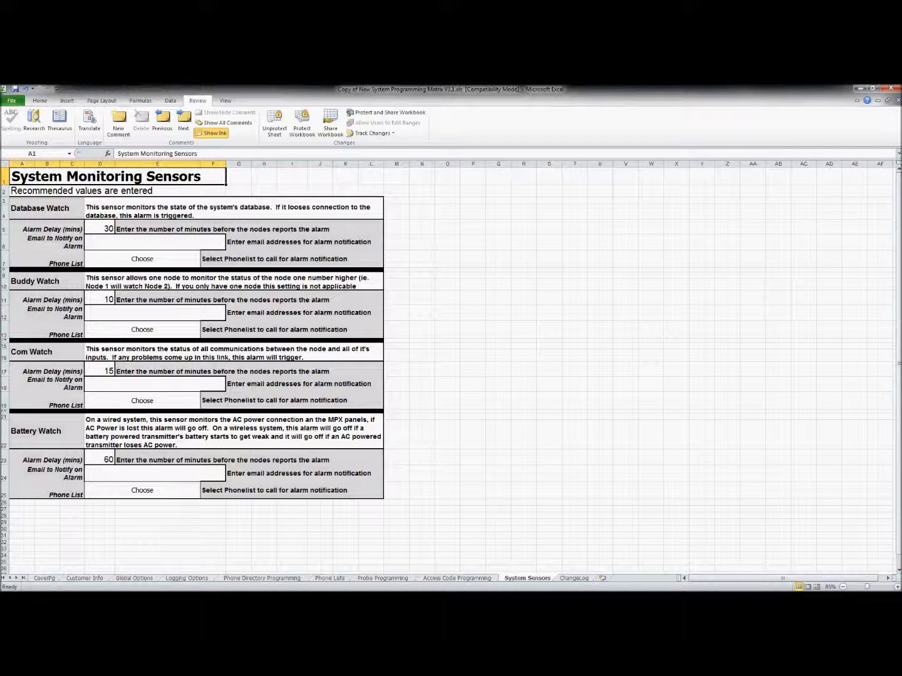
left_click(100, 228)
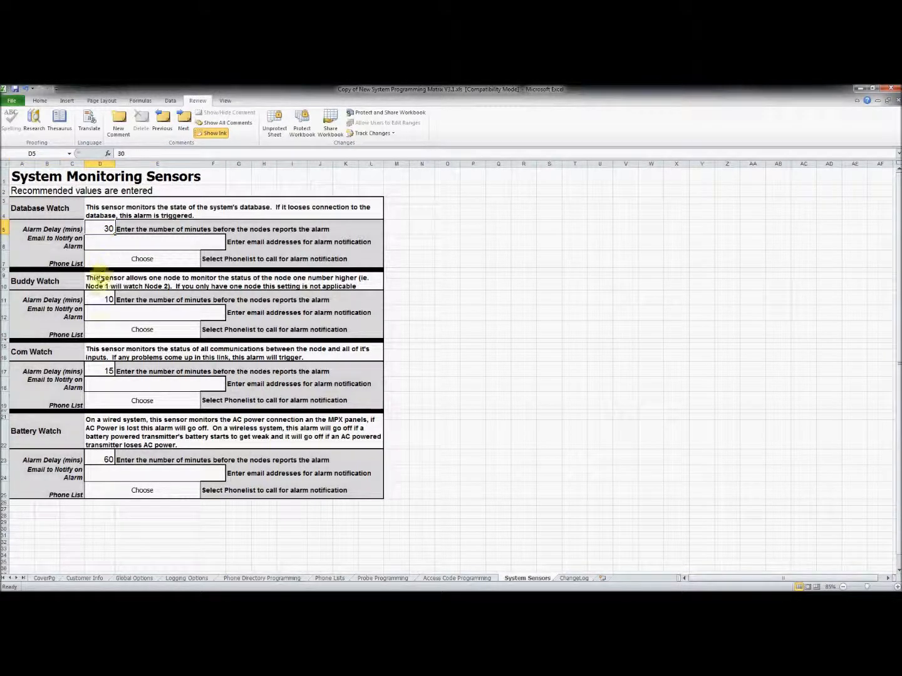
left_click(103, 371)
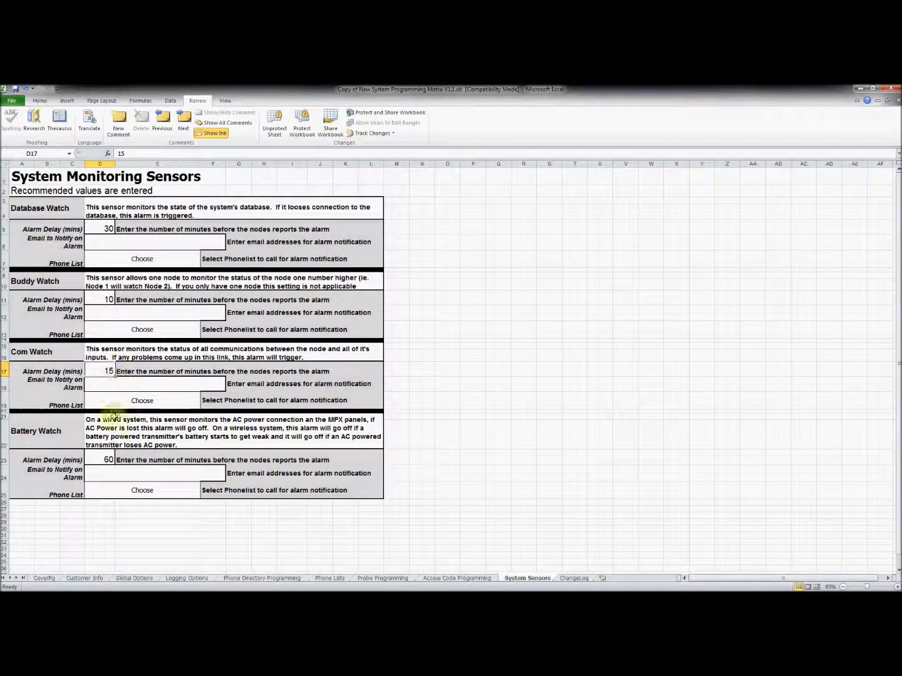
Assign the Pathology Work Day (Sample) phone list to Database Watch and return to the cover page.
left_click(142, 258)
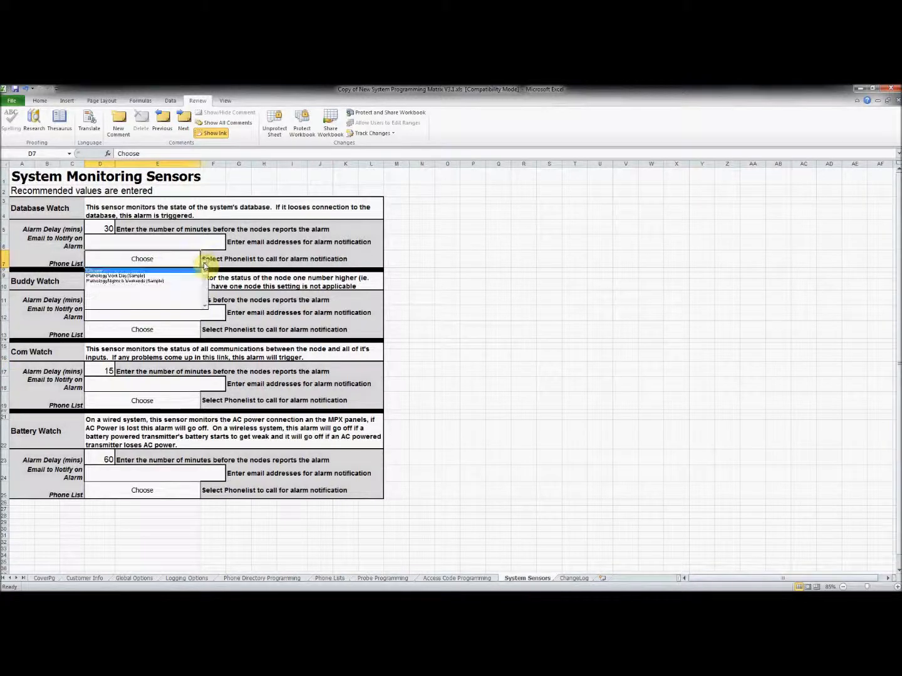
left_click(115, 276)
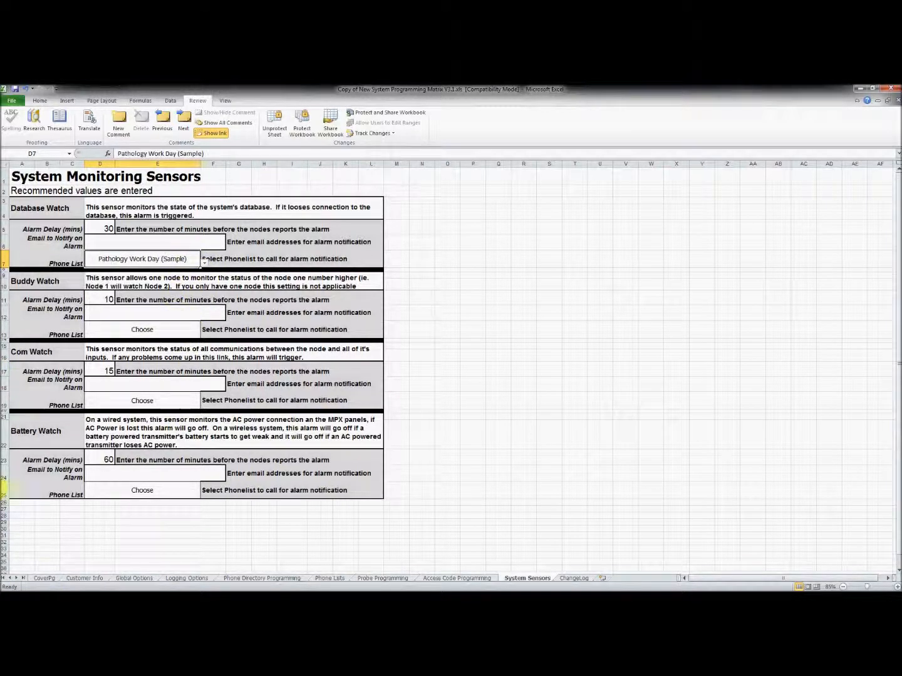
left_click(549, 401)
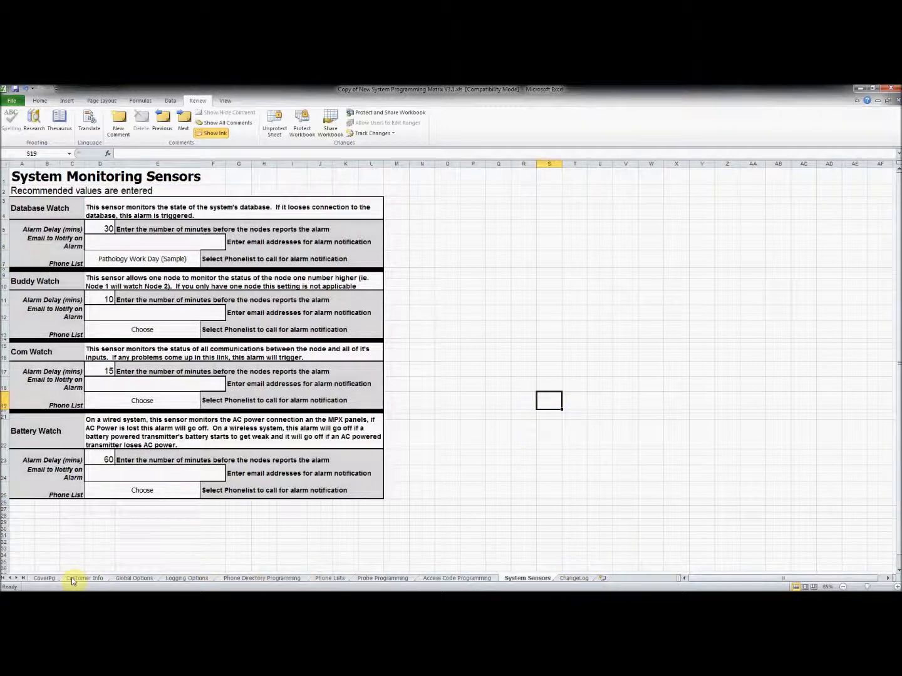
left_click(44, 578)
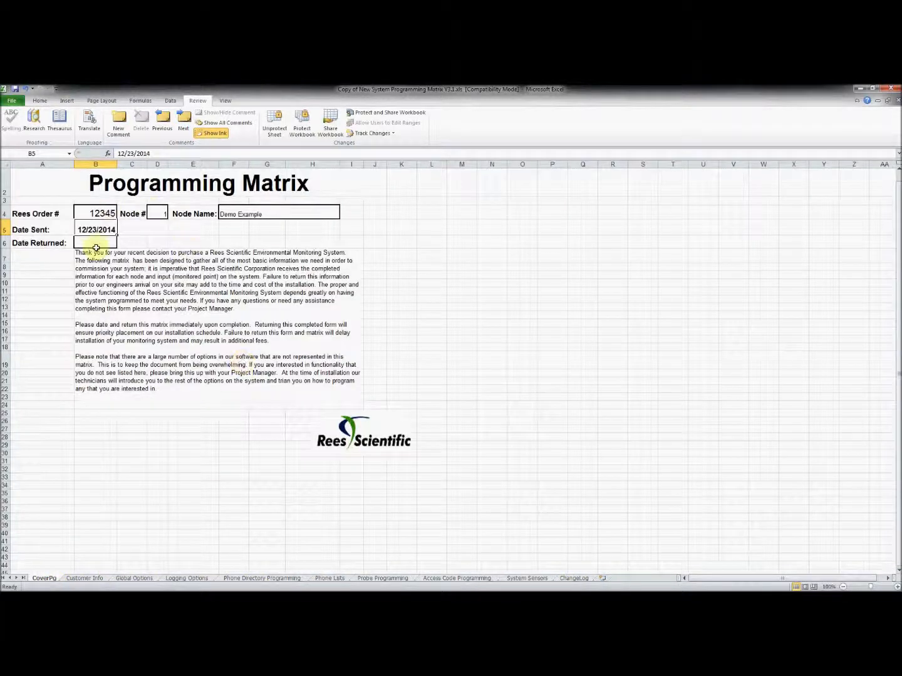
left_click(95, 243)
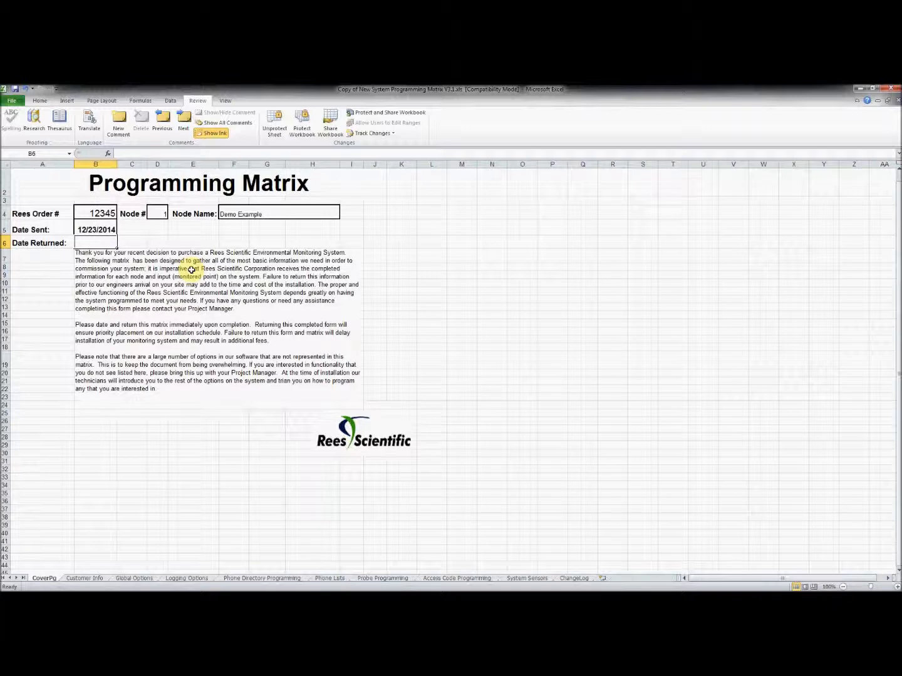